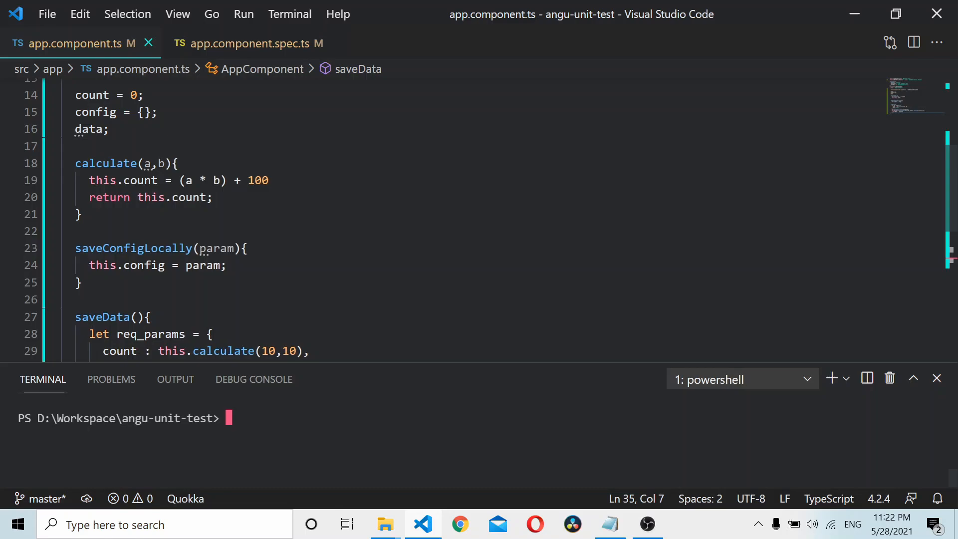
{"action": "mouse_move", "coordinate": [439, 360]}
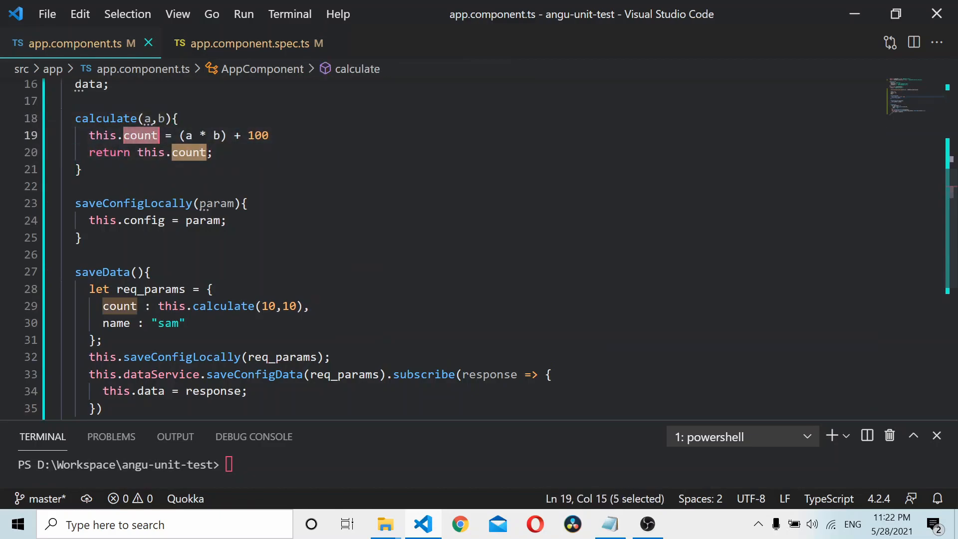
Step: View saveConfigData's definition in data-service.service.ts, then return to app.component.ts
{"action": "scroll", "scroll_direction": "down", "scroll_amount": 3}
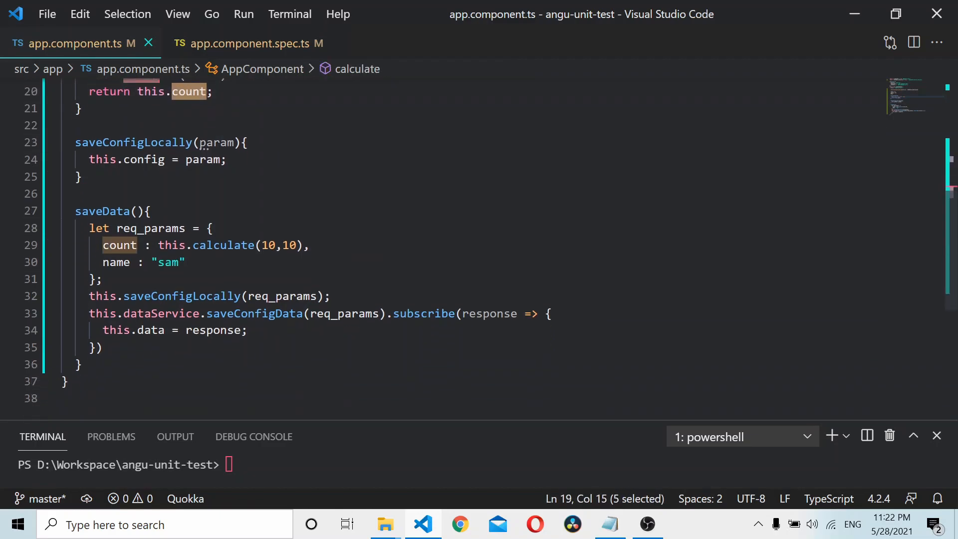
{"action": "double_click", "coordinate": [182, 296]}
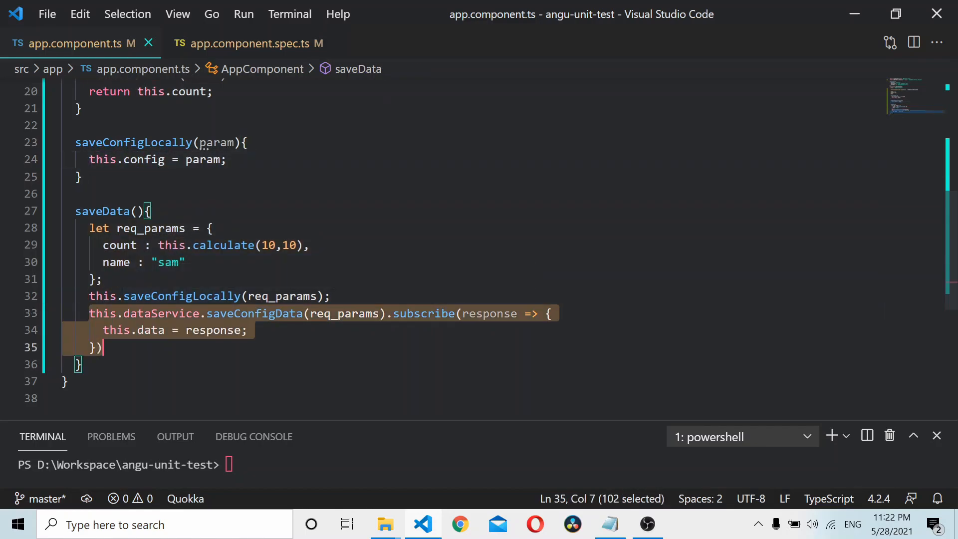
{"action": "right_click", "coordinate": [244, 313]}
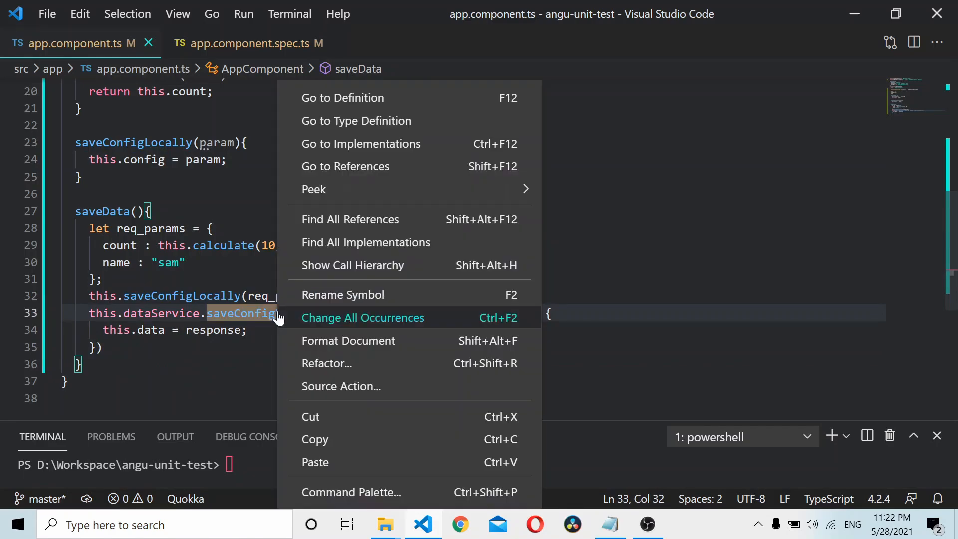
{"action": "left_click", "coordinate": [342, 98]}
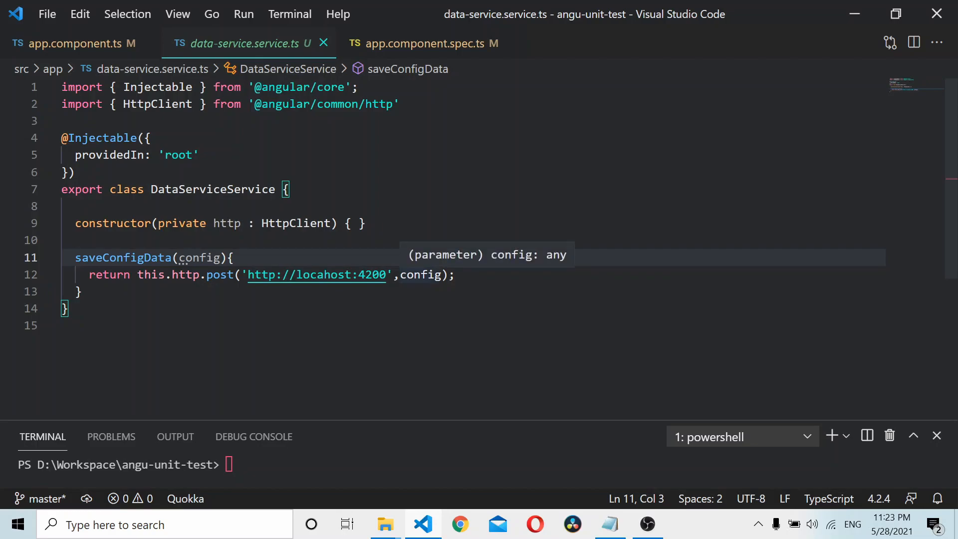
{"action": "left_click", "coordinate": [72, 43]}
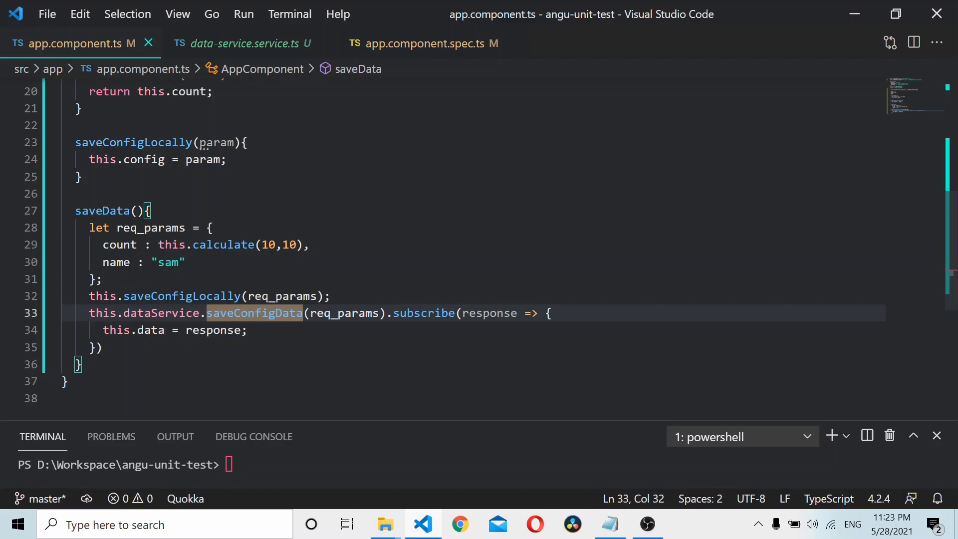
Step: In app.component.spec.ts, write it('should call saveData') creating the AppComponent fixture and instance
{"action": "left_click", "coordinate": [423, 44]}
{"action": "type", "text": "it("}
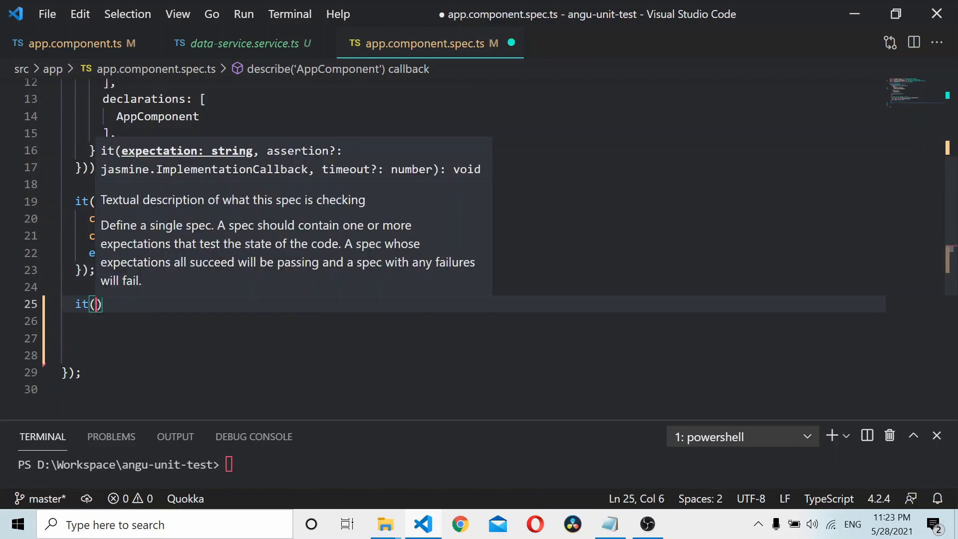
{"action": "type", "text": "'should call'"}
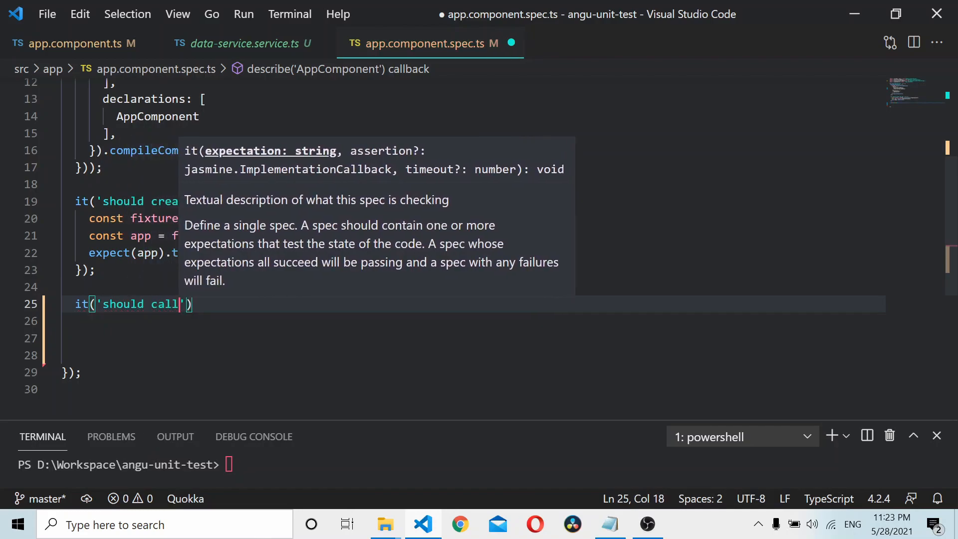
{"action": "type", "text": "sav"}
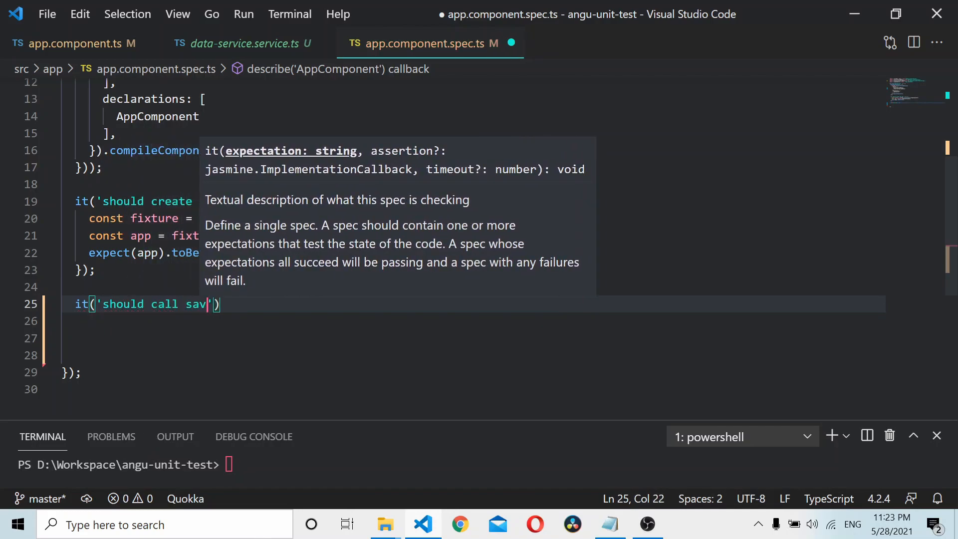
{"action": "type", "text": "eData"}
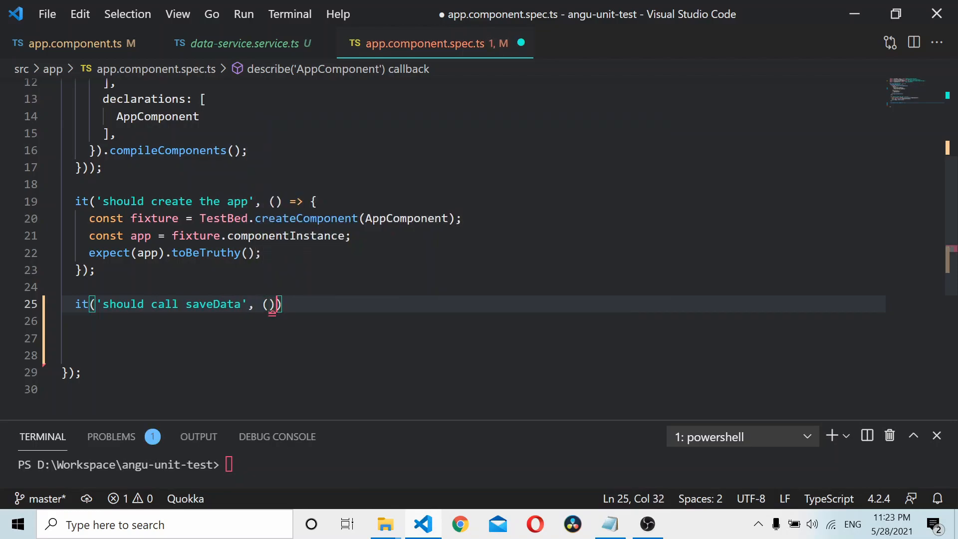
{"action": "type", "text": "=> {}"}
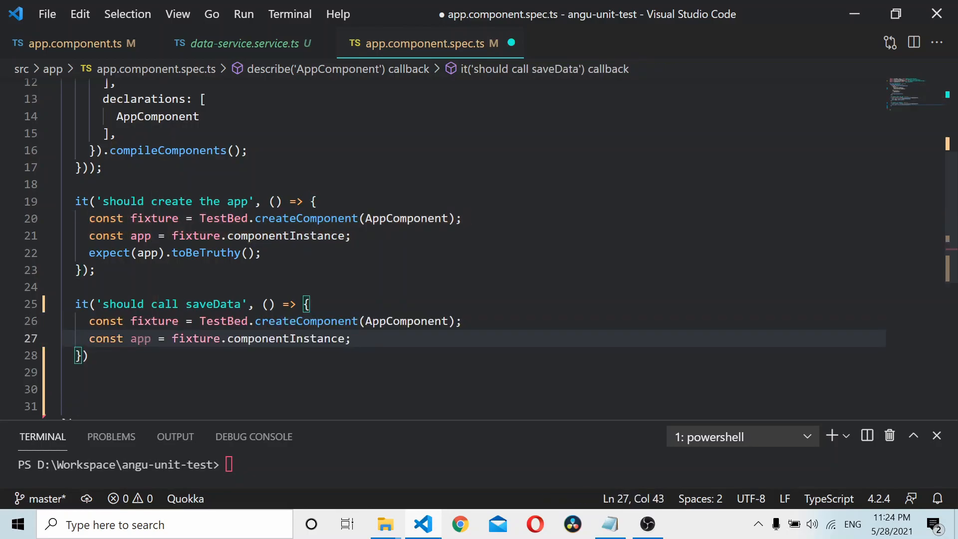
Step: Add app.saveData(); to the test body
{"action": "type", "text": "app."}
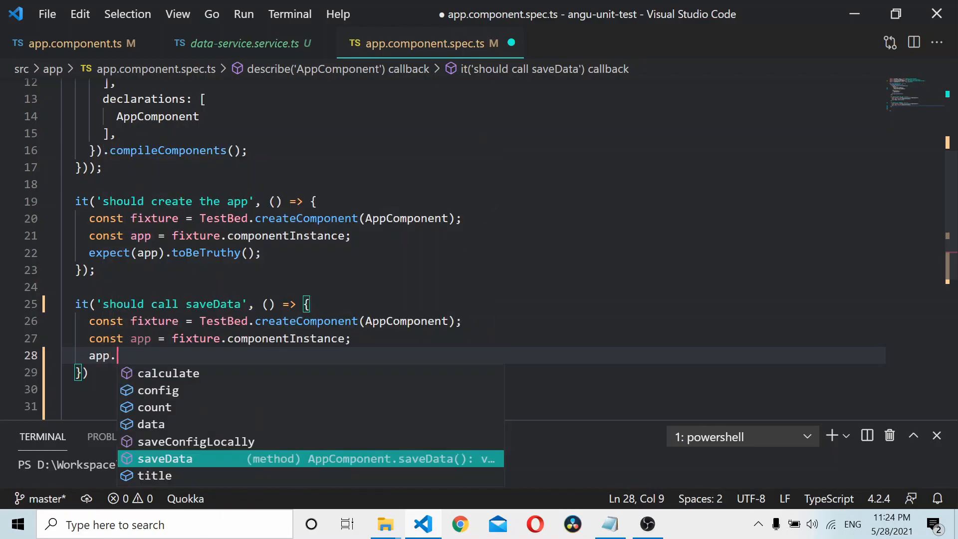
{"action": "key", "text": "Tab"}
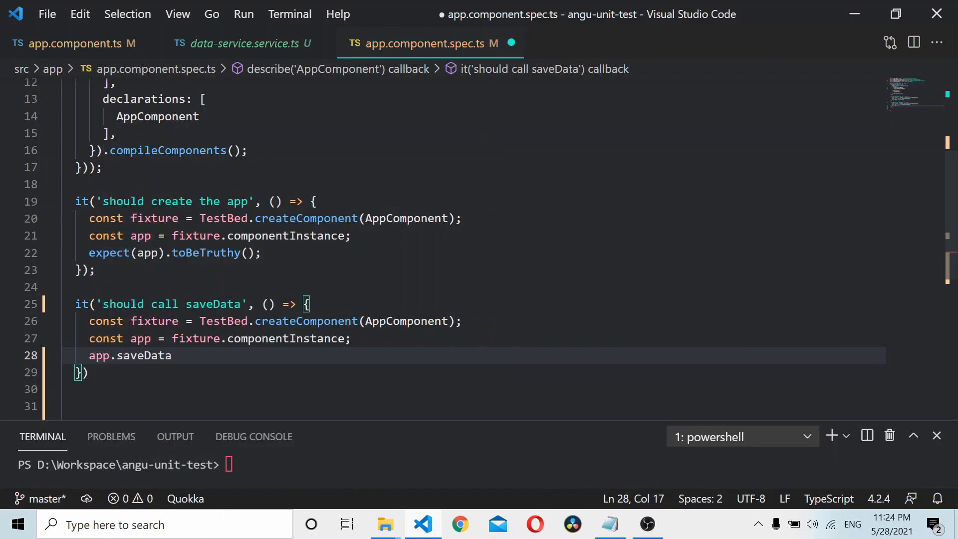
{"action": "type", "text": "();"}
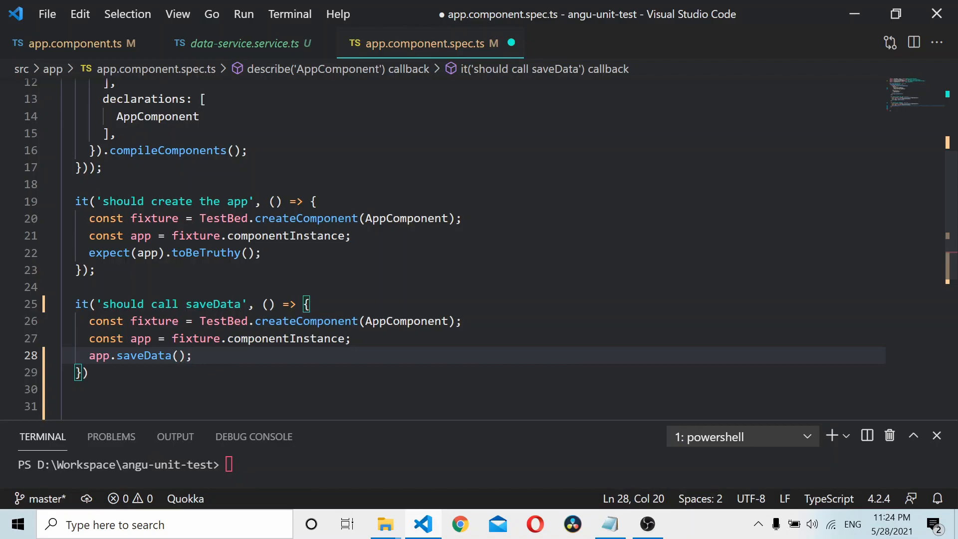
Step: Review saveData's definition in app.component.ts, inspecting calculate and saveConfigLocally, then return to the spec
{"action": "right_click", "coordinate": [143, 355]}
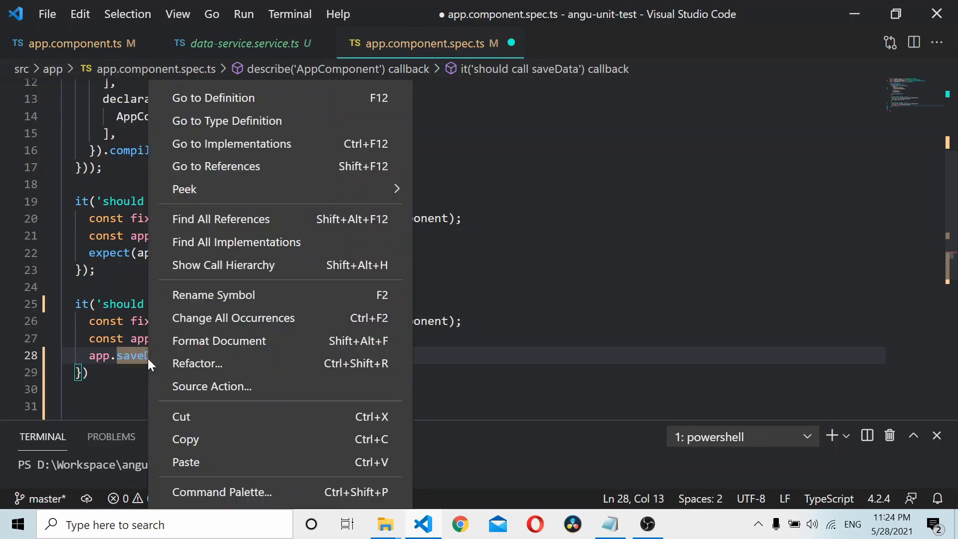
{"action": "left_click", "coordinate": [212, 98]}
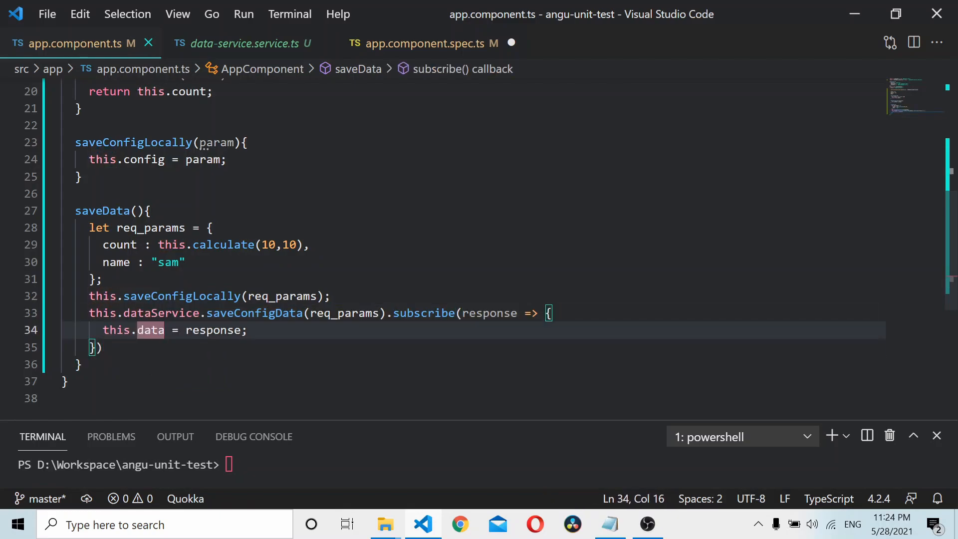
{"action": "double_click", "coordinate": [222, 244]}
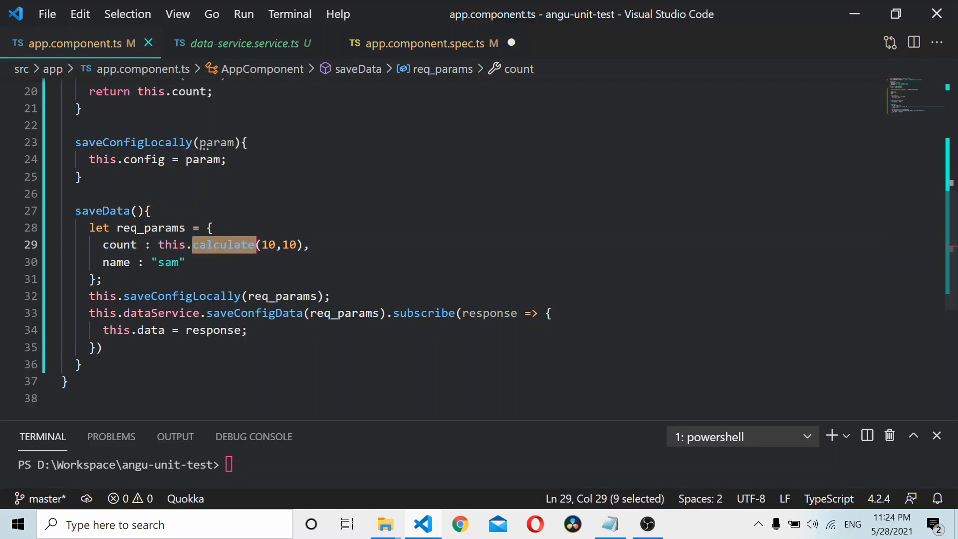
{"action": "left_click", "coordinate": [282, 296]}
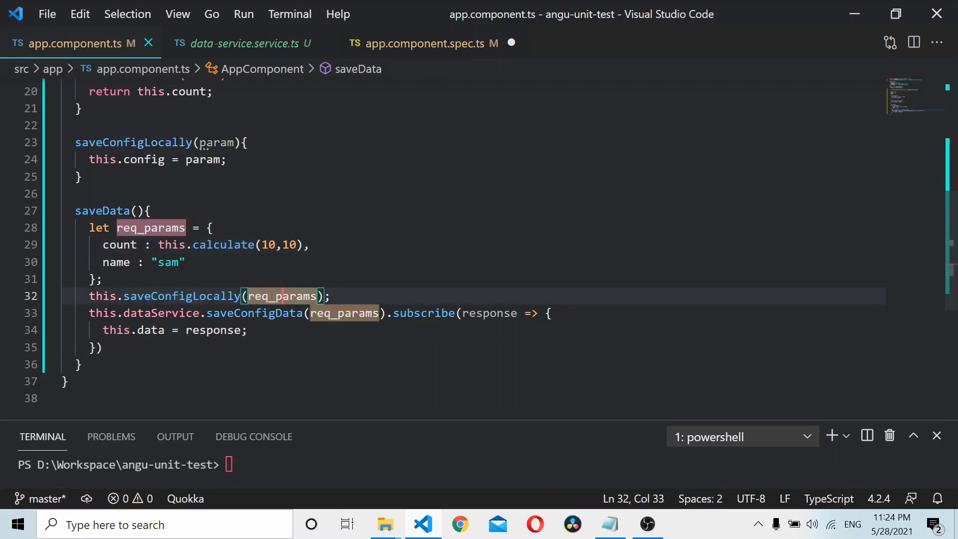
{"action": "left_click", "coordinate": [311, 244]}
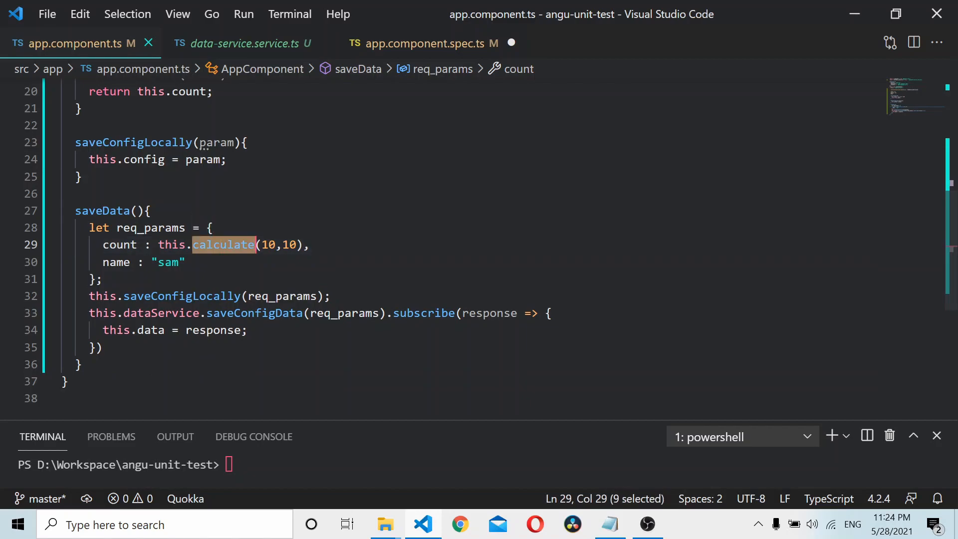
{"action": "double_click", "coordinate": [182, 296]}
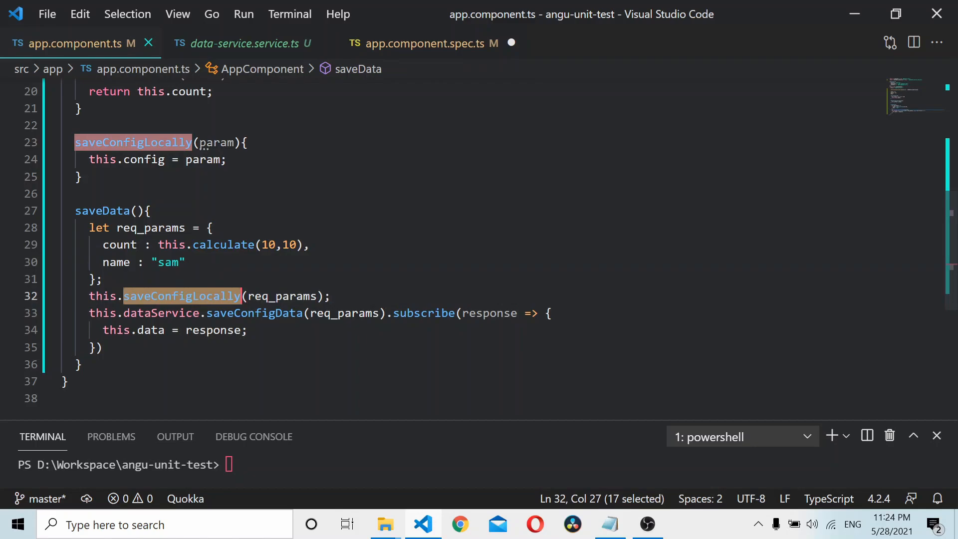
{"action": "left_click", "coordinate": [223, 277]}
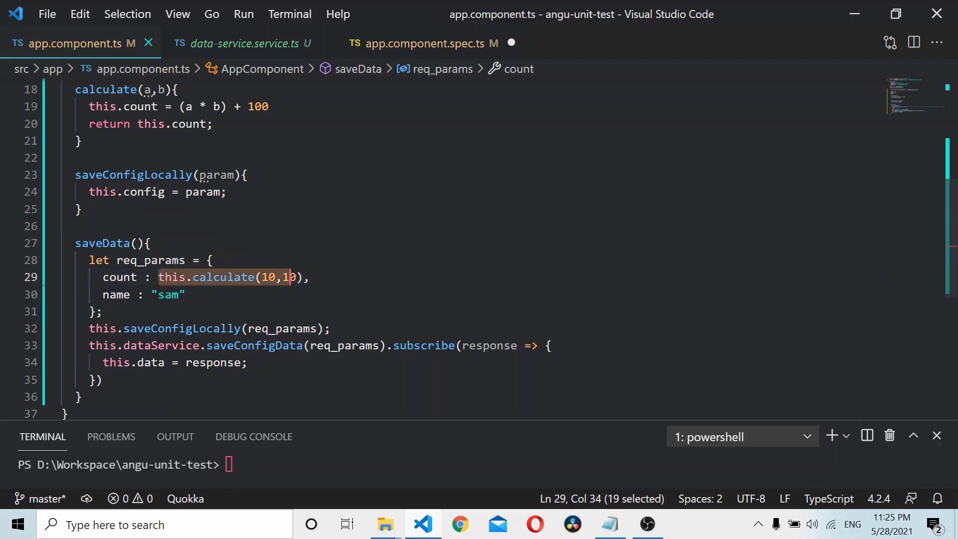
{"action": "type", "text": "0"}
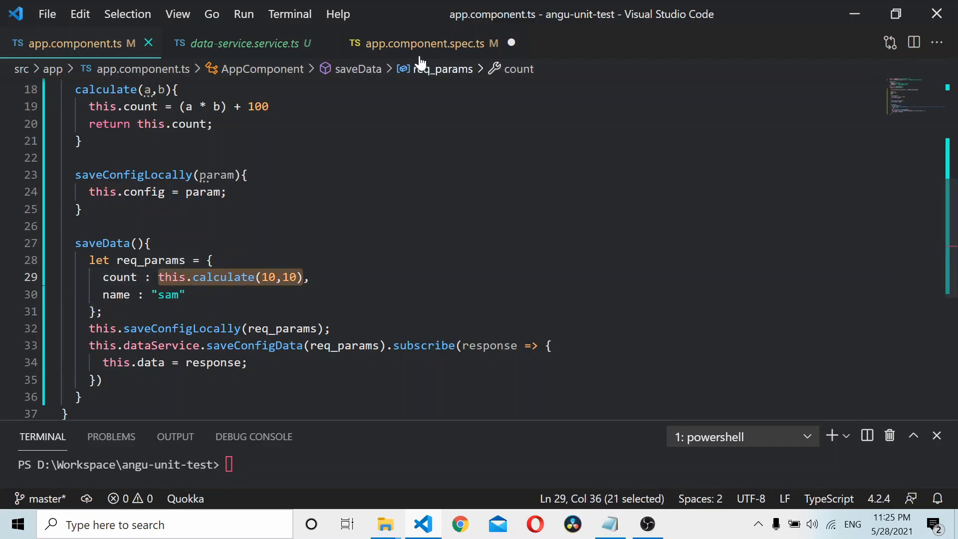
{"action": "left_click", "coordinate": [426, 43]}
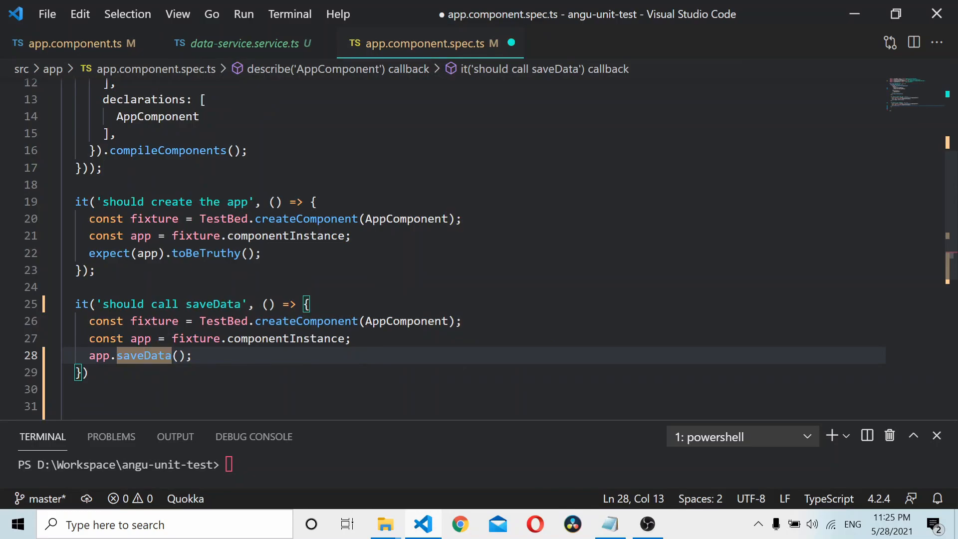
Step: Insert spyOn(app, 'calculate').and.returnValue(1000); before the saveData call
{"action": "left_click", "coordinate": [353, 338]}
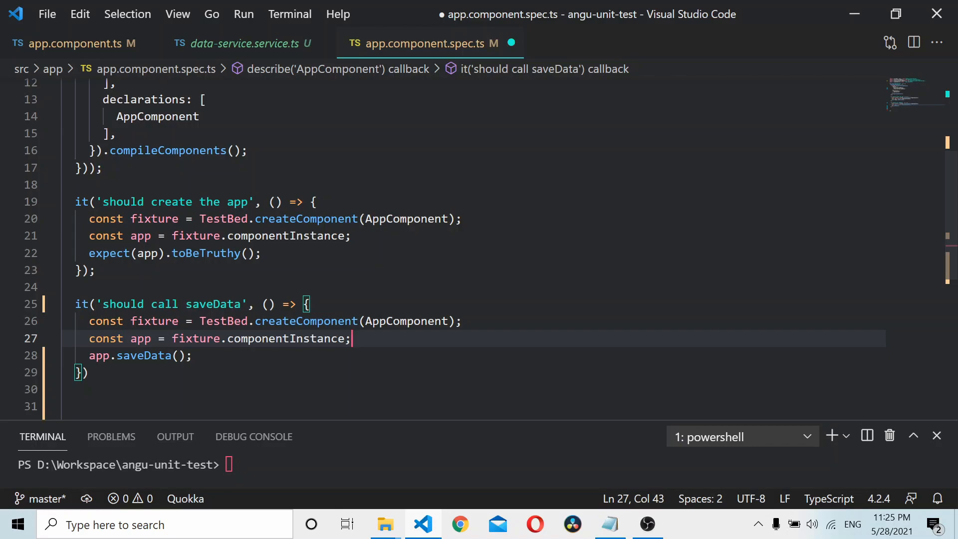
{"action": "key", "text": "enter"}
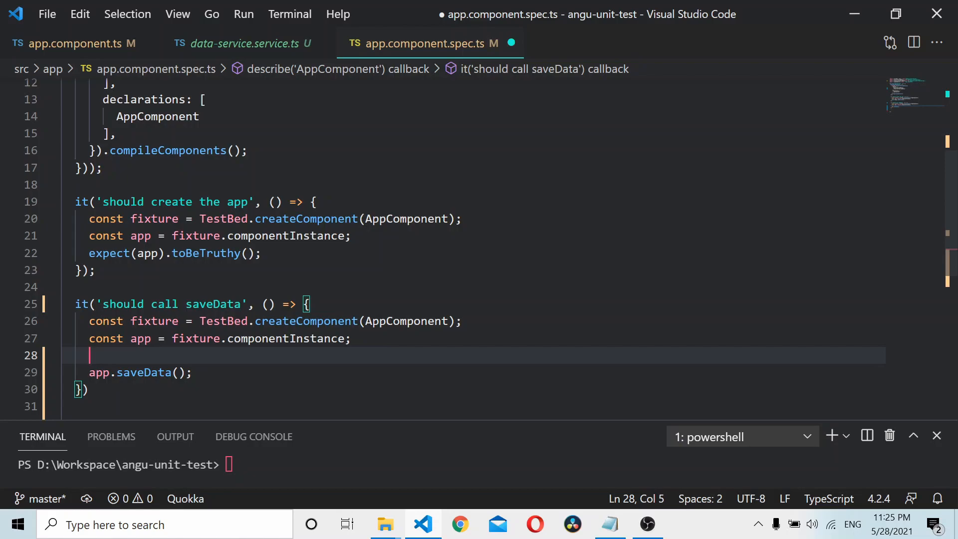
{"action": "type", "text": "spyOn("}
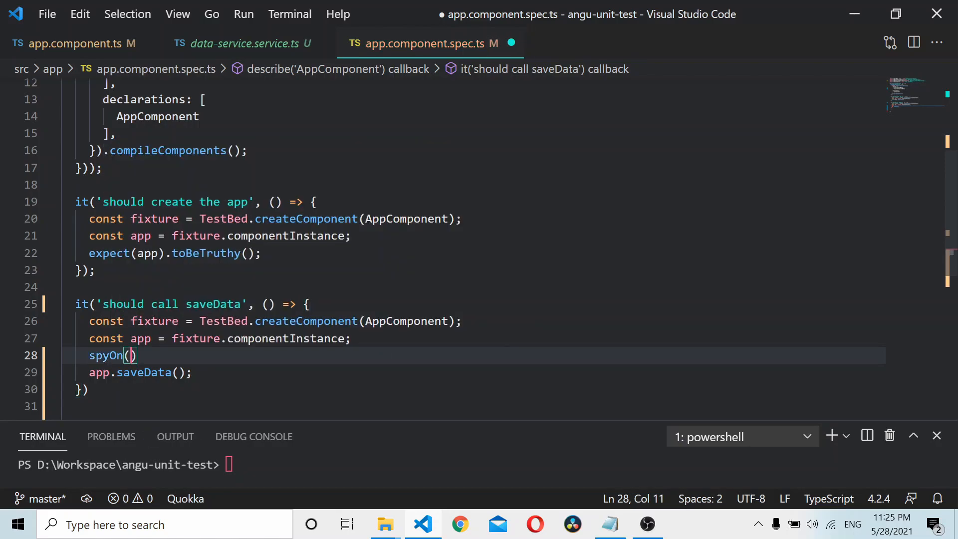
{"action": "type", "text": "app"}
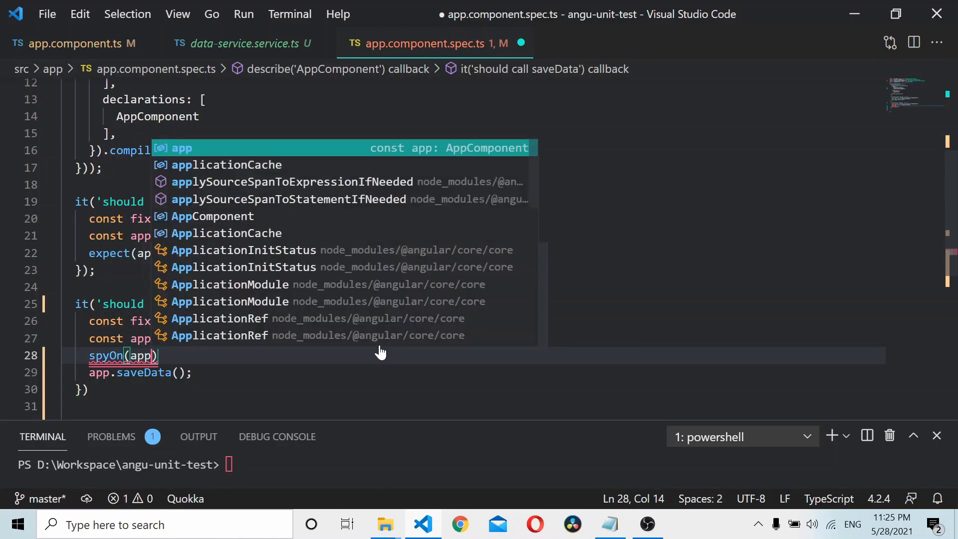
{"action": "type", "text": ", \"\""}
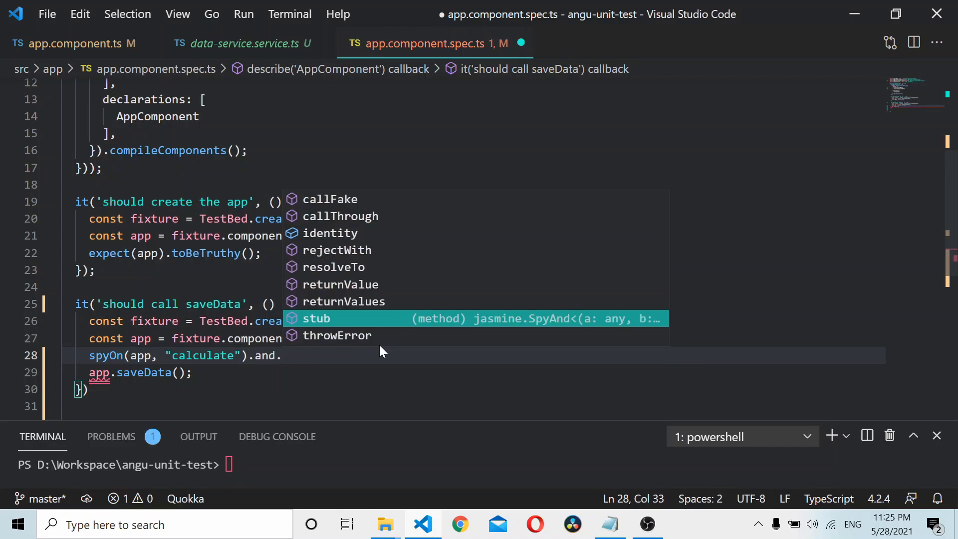
{"action": "key", "text": "up"}
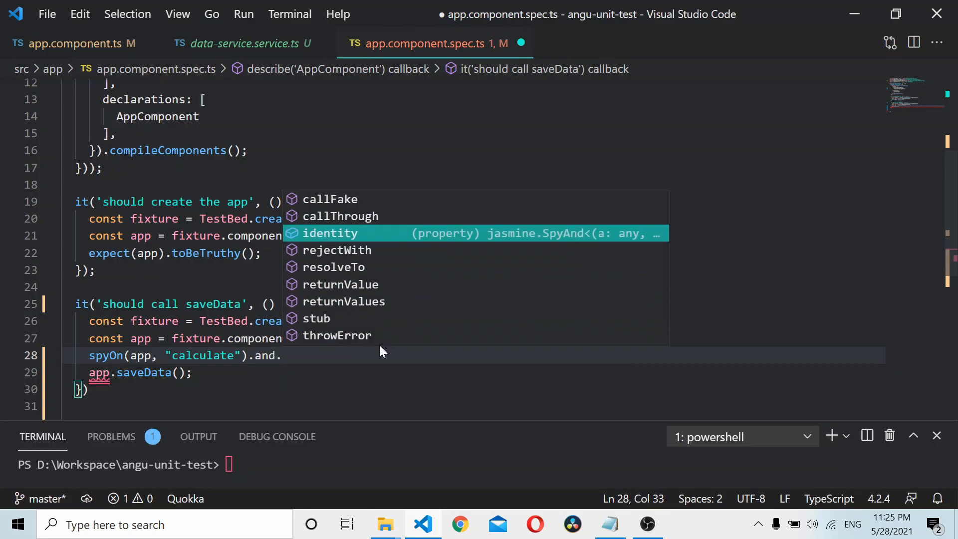
{"action": "key", "text": "Down"}
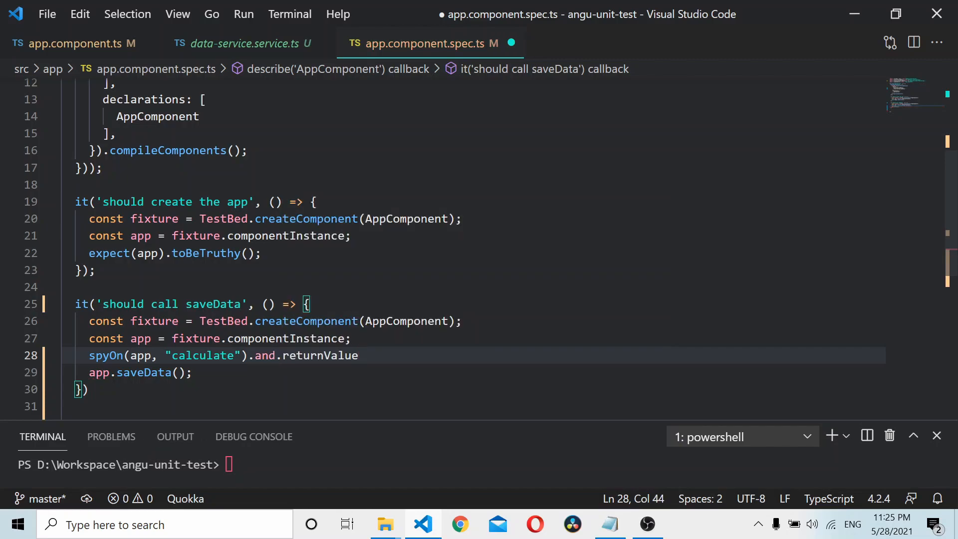
{"action": "type", "text": "()"}
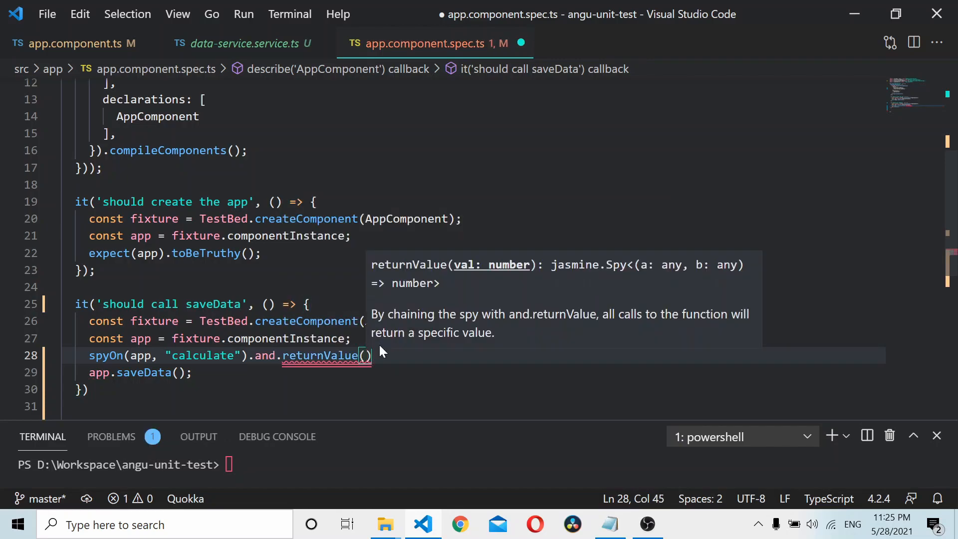
{"action": "type", "text": "1000"}
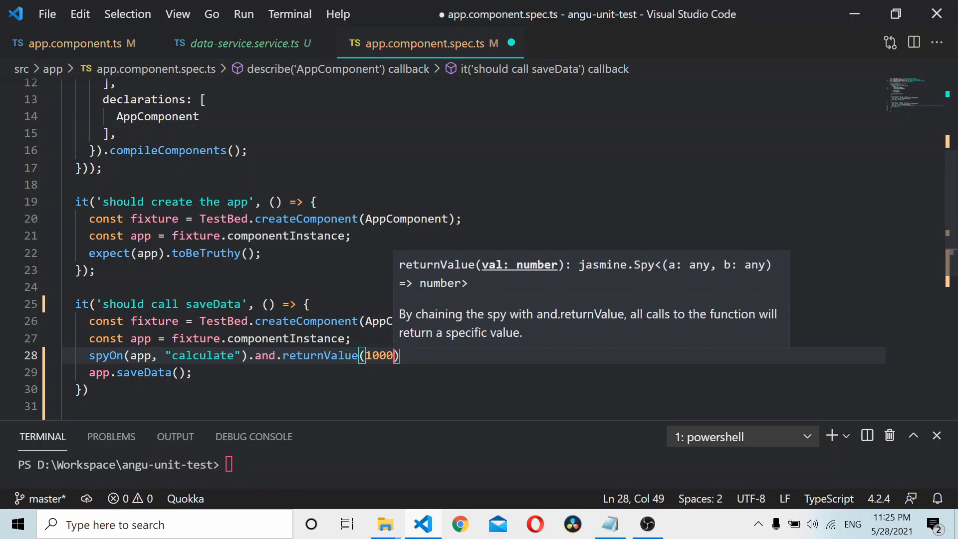
{"action": "type", "text": ";"}
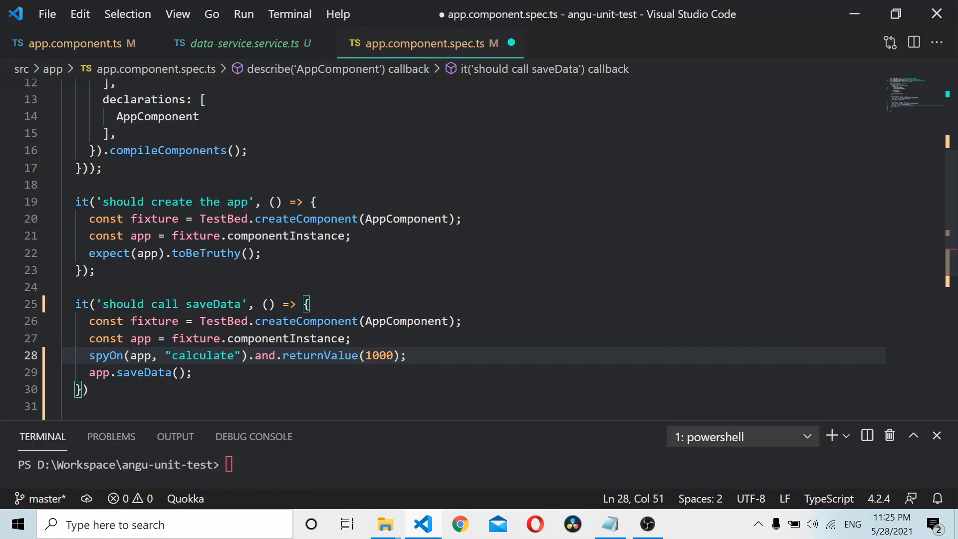
{"action": "left_click", "coordinate": [74, 44]}
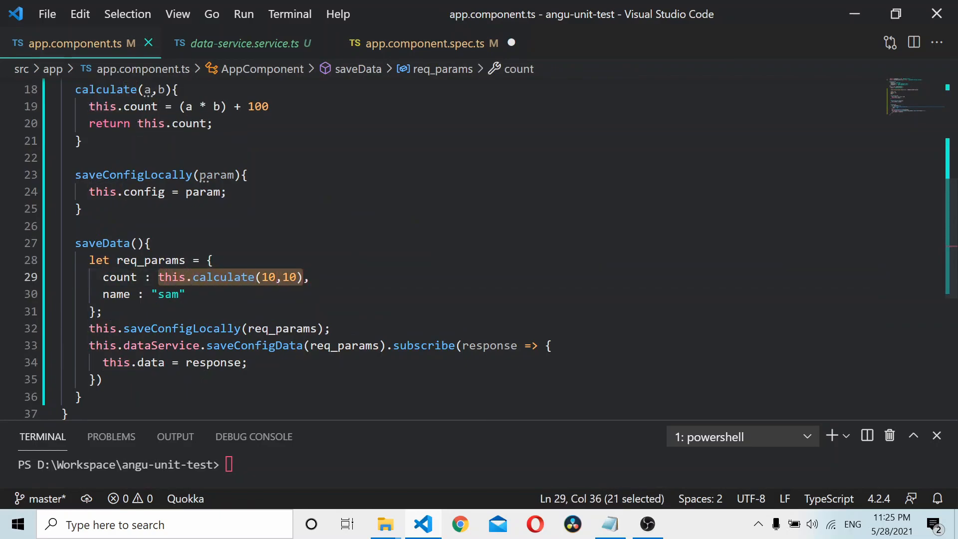
{"action": "left_click", "coordinate": [422, 44]}
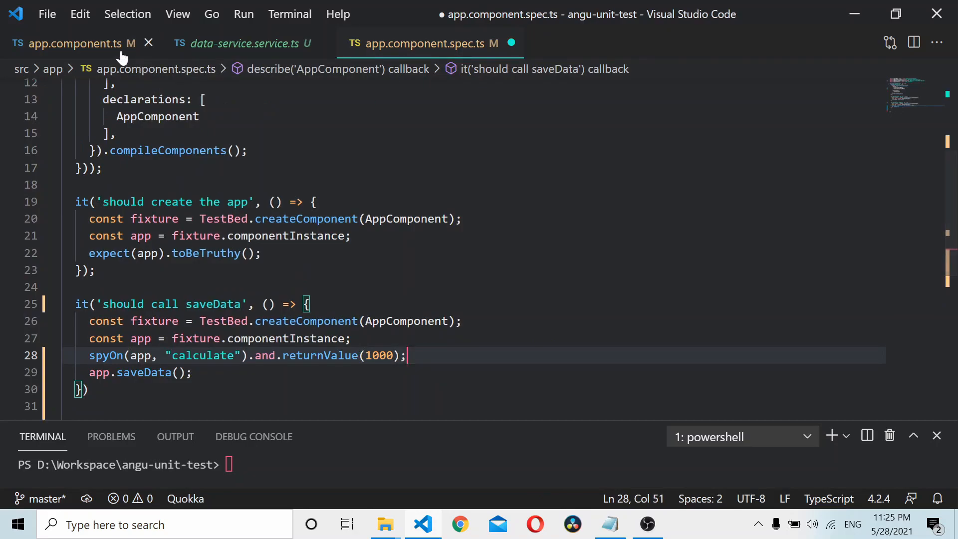
{"action": "left_click", "coordinate": [74, 44]}
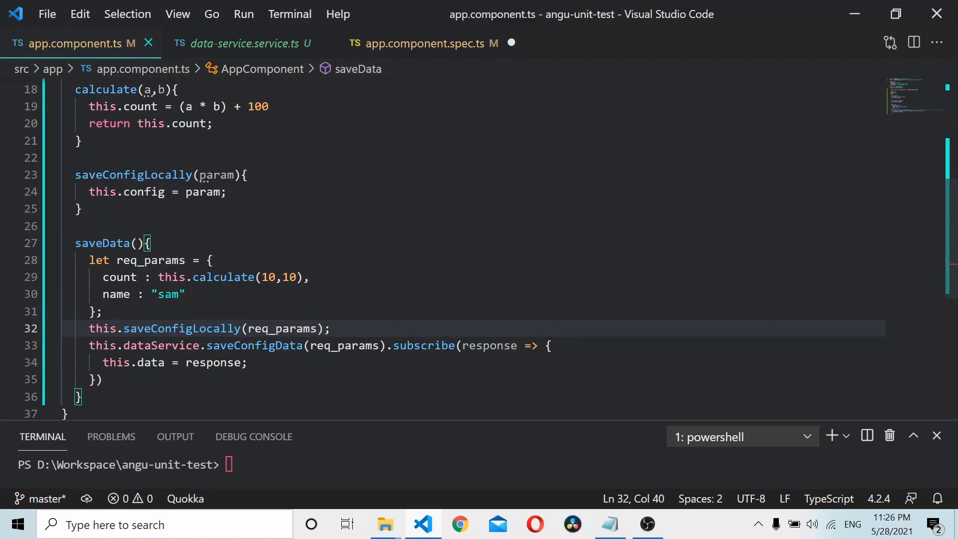
{"action": "left_click", "coordinate": [95, 379]}
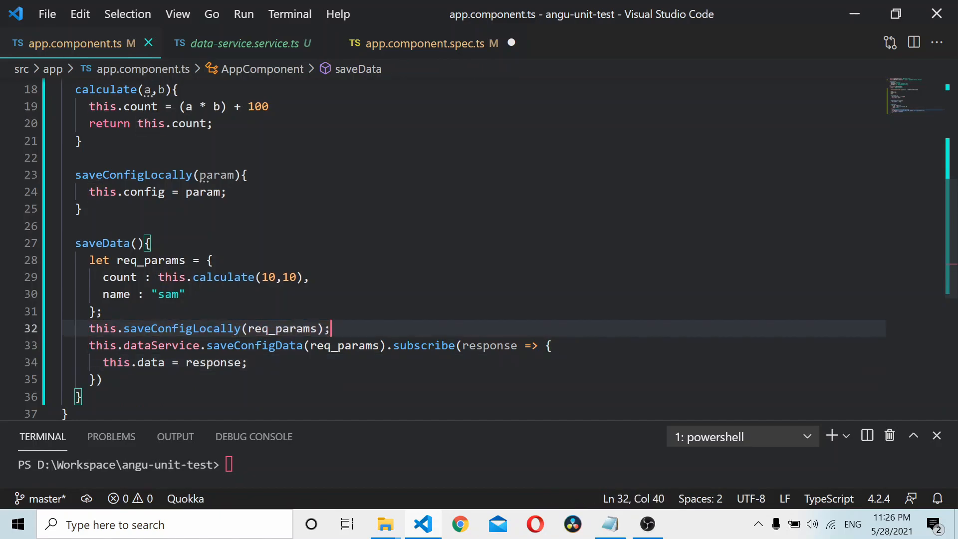
{"action": "left_click", "coordinate": [422, 44]}
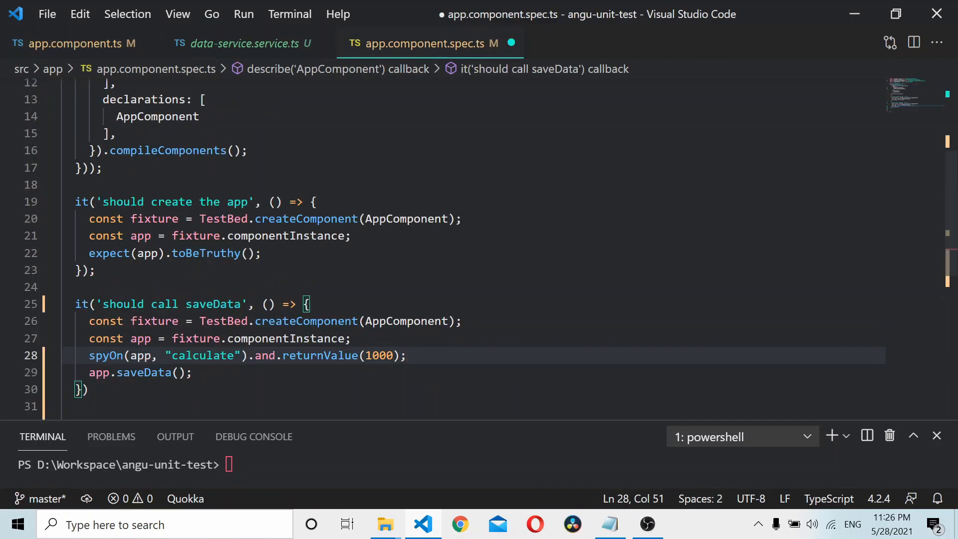
Step: Add spyOn(app, 'saveConfigLocally').and.stub(); before saveData, then view app.component.ts
{"action": "type", "text": "spyOn(app"}
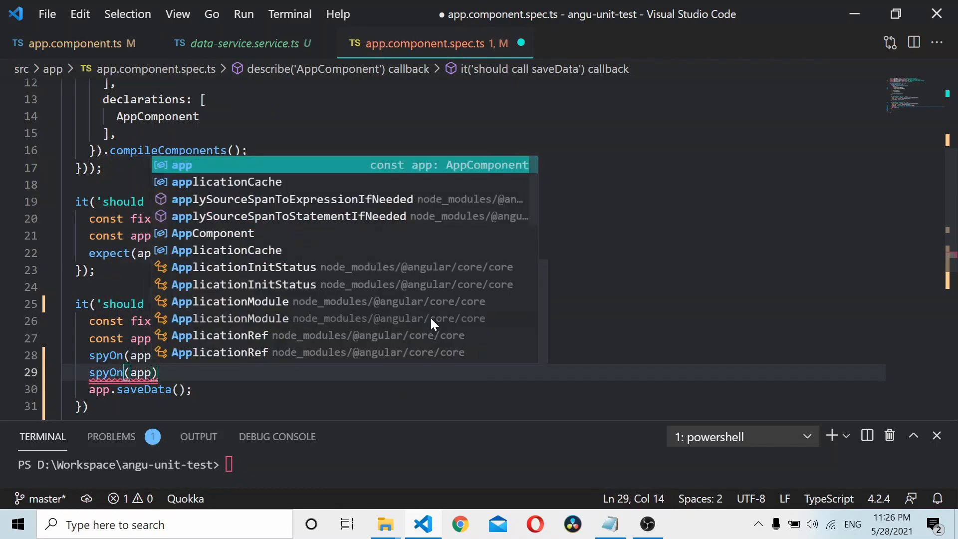
{"action": "type", "text": ",\"\""}
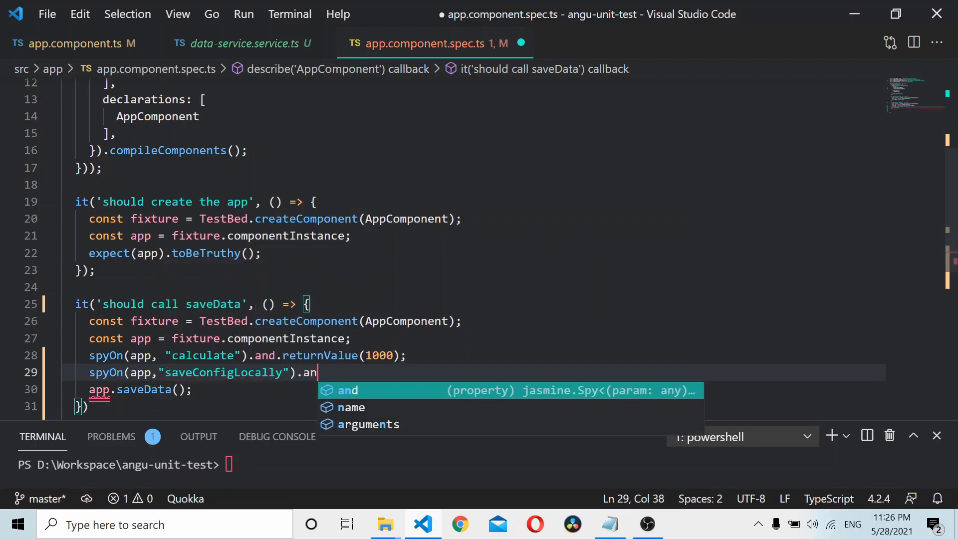
{"action": "type", "text": "d.stub("}
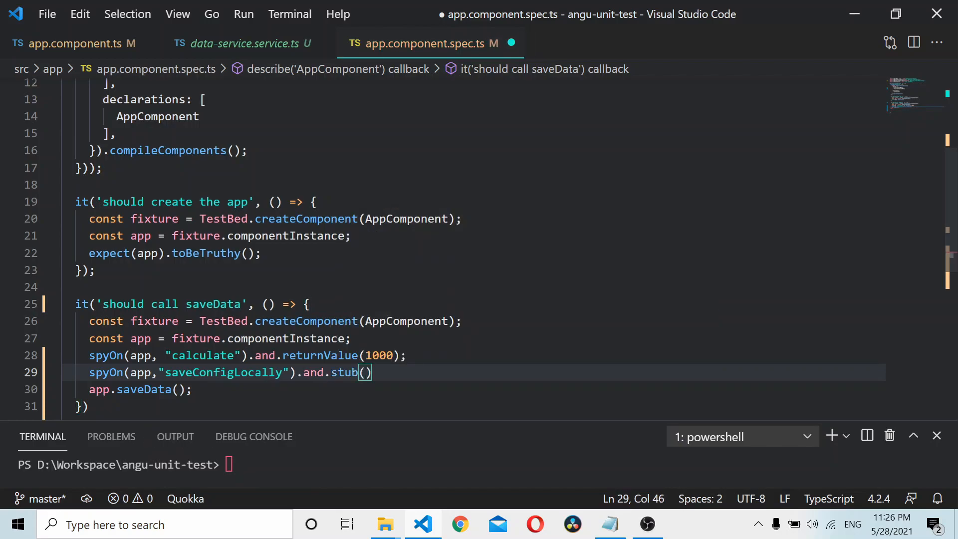
{"action": "type", "text": ";"}
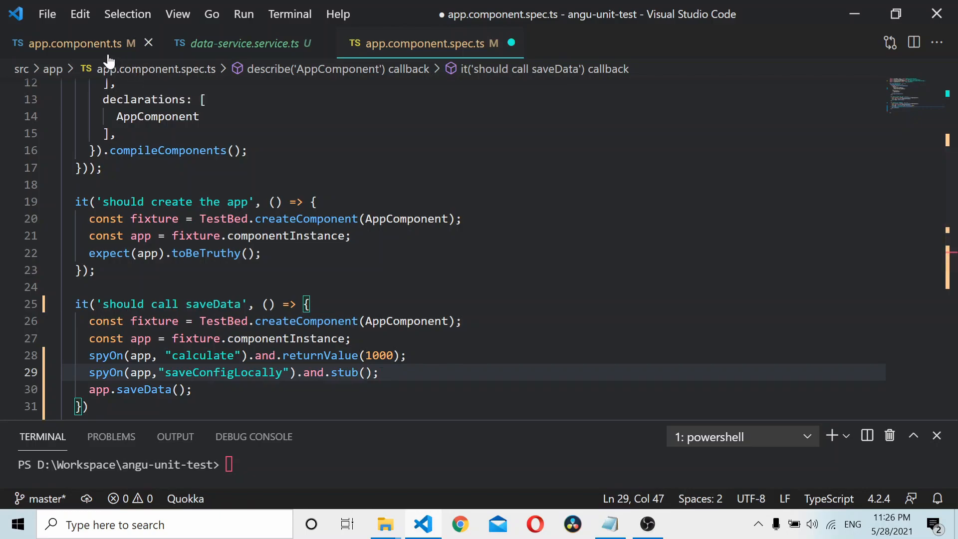
{"action": "left_click", "coordinate": [73, 43]}
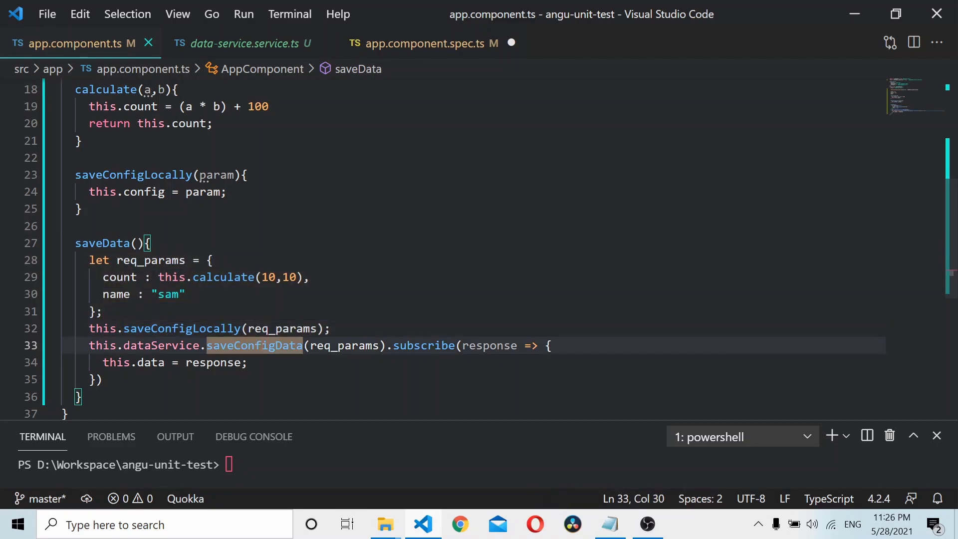
Step: Check saveConfigData's definition in the service, then go back through app.component.ts to the spec
{"action": "right_click", "coordinate": [253, 345]}
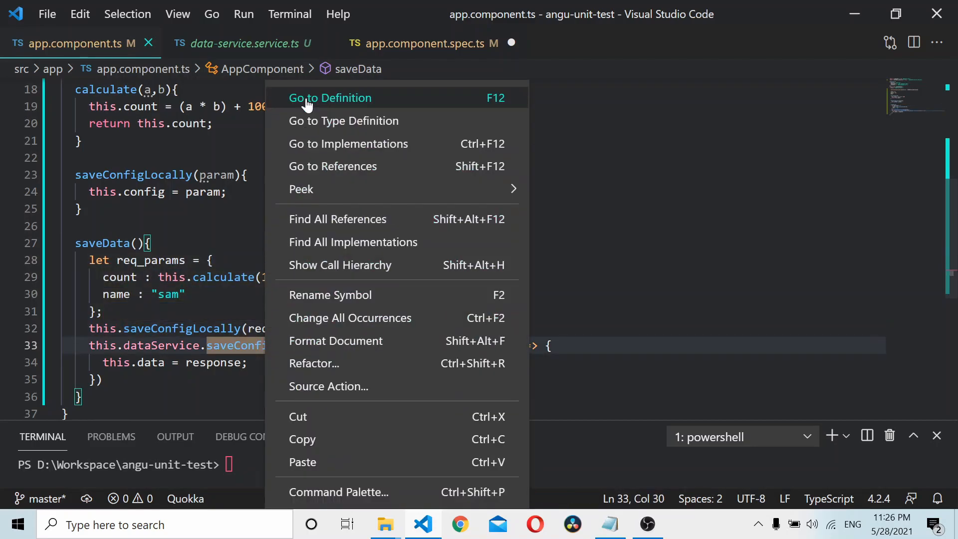
{"action": "left_click", "coordinate": [330, 97]}
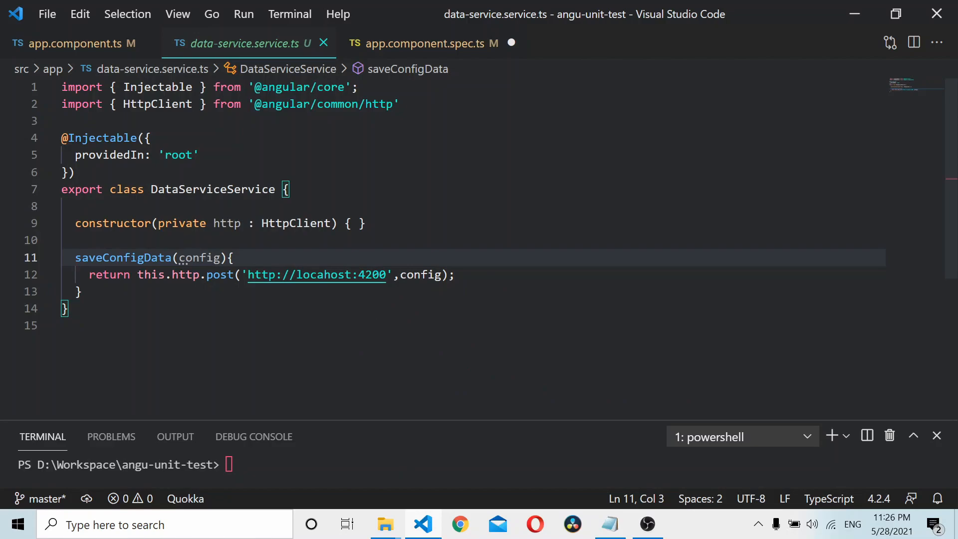
{"action": "left_click", "coordinate": [74, 44]}
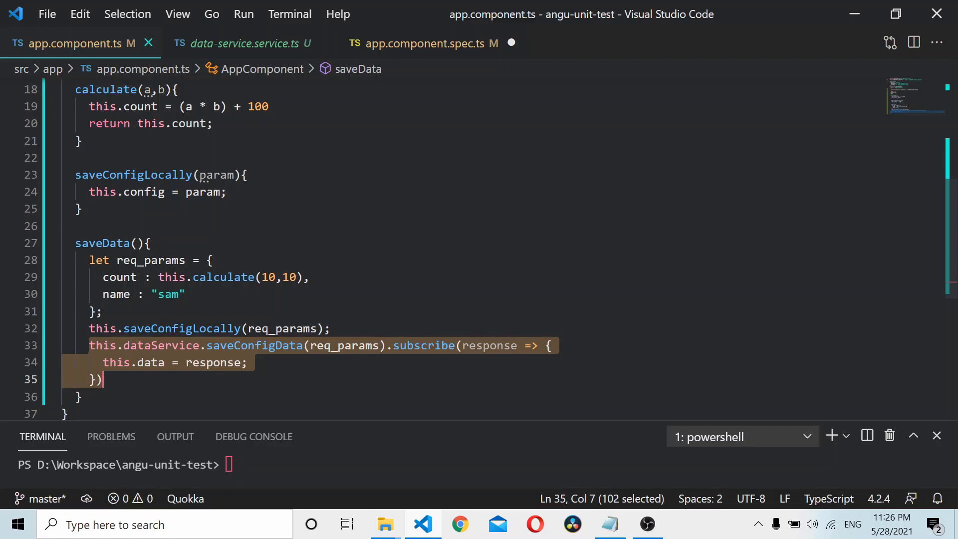
{"action": "left_click", "coordinate": [427, 44]}
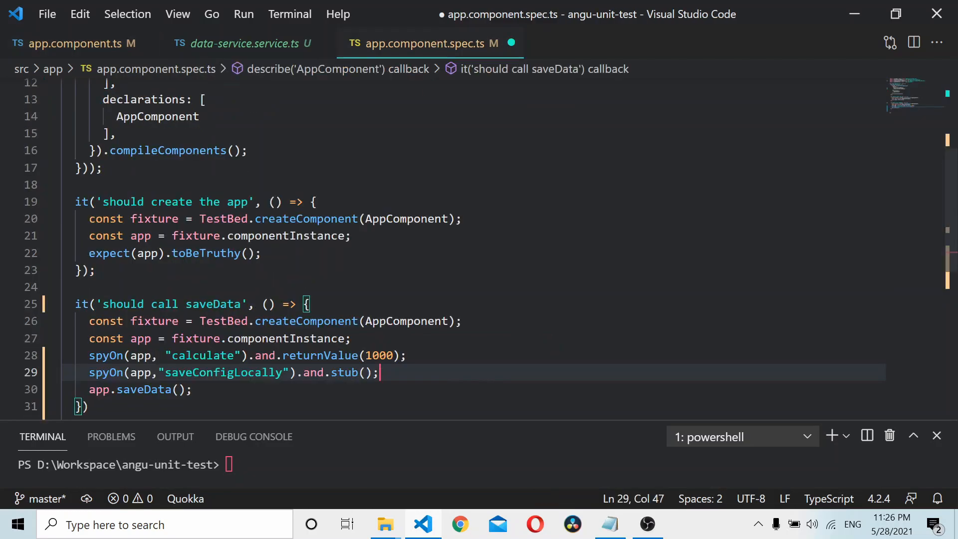
Step: Add let service = fixture.debugElement.injector.get(DataServiceService); and begin a spyOn line
{"action": "key", "text": "Enter"}
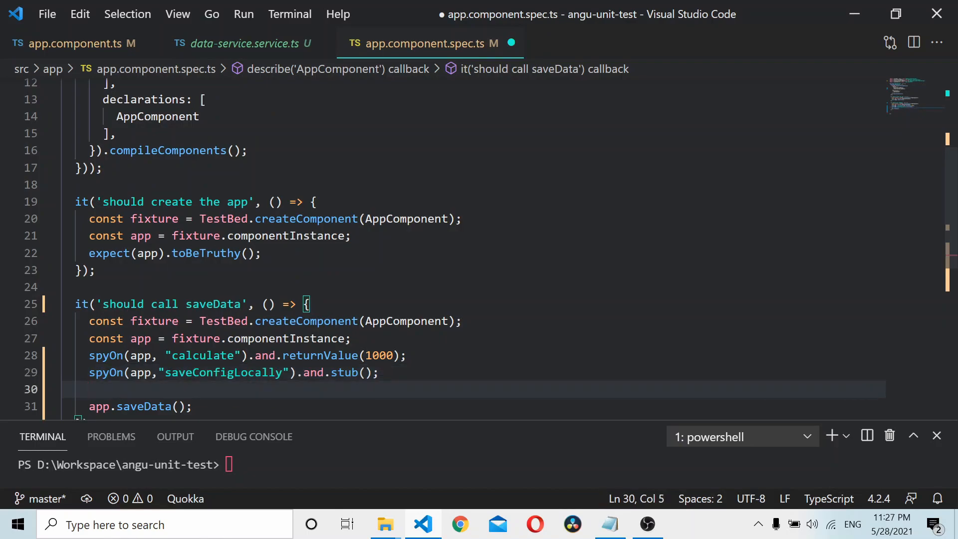
{"action": "type", "text": "let"}
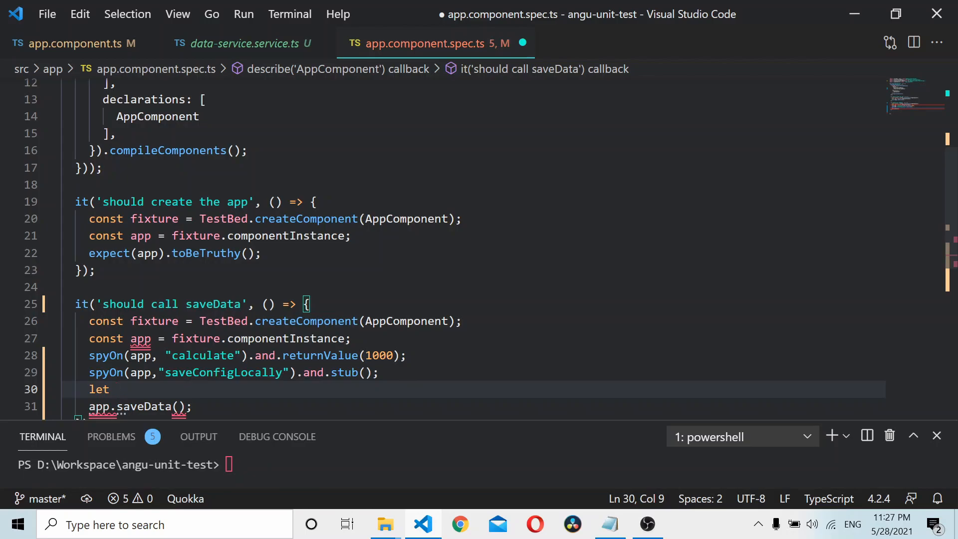
{"action": "type", "text": "service ="}
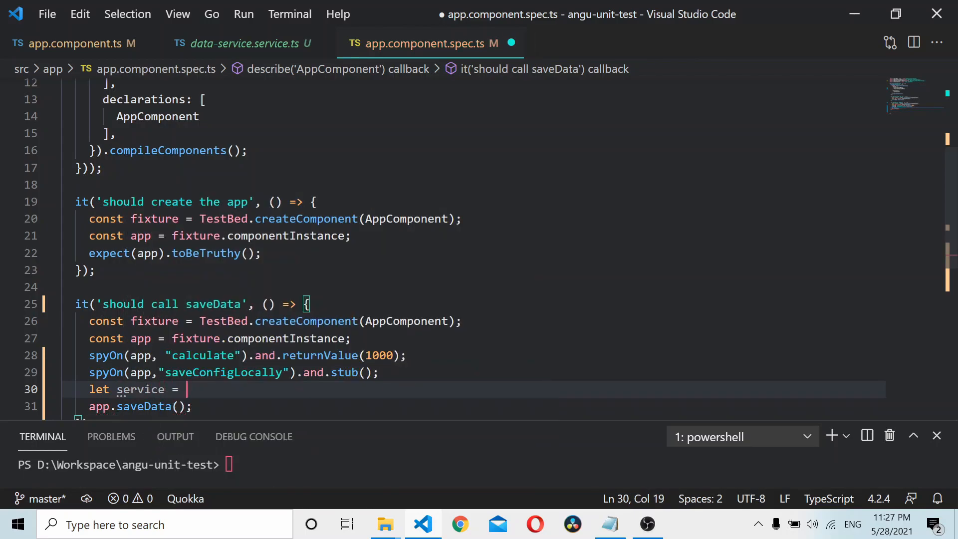
{"action": "type", "text": "f"}
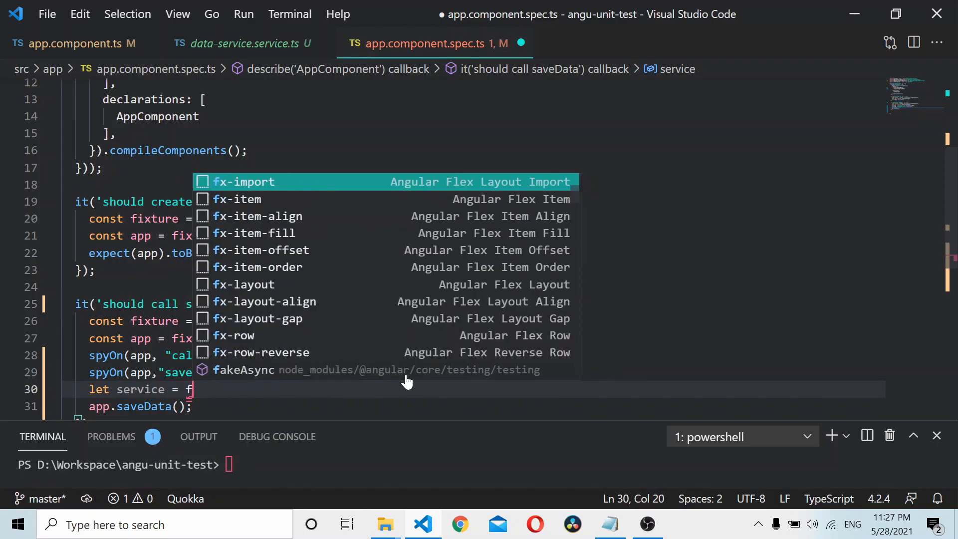
{"action": "type", "text": "ixture.get"}
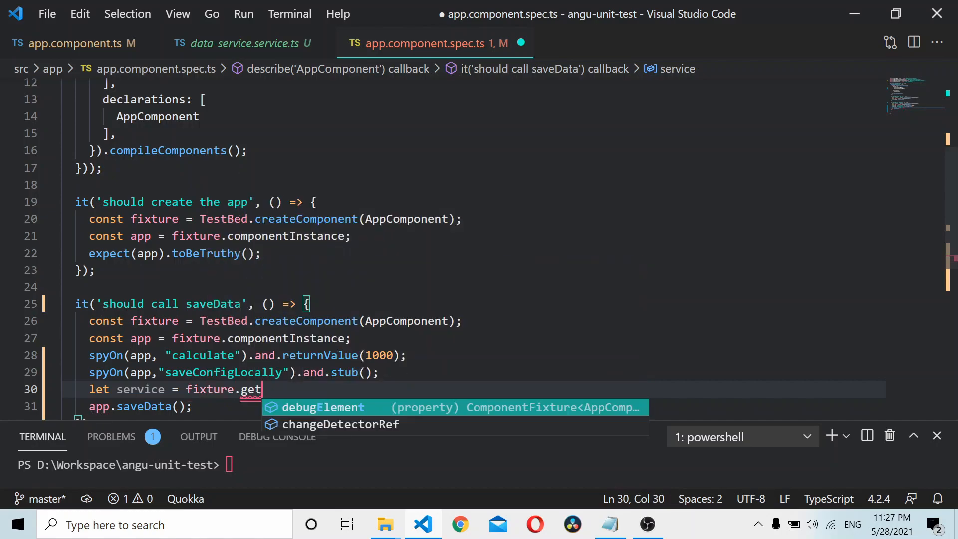
{"action": "type", "text": "debugElement."}
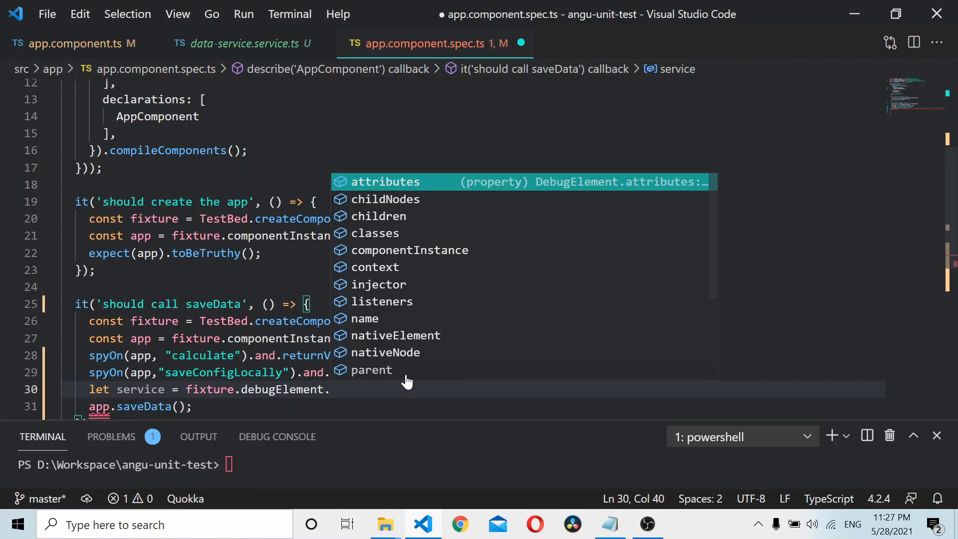
{"action": "type", "text": "injector."}
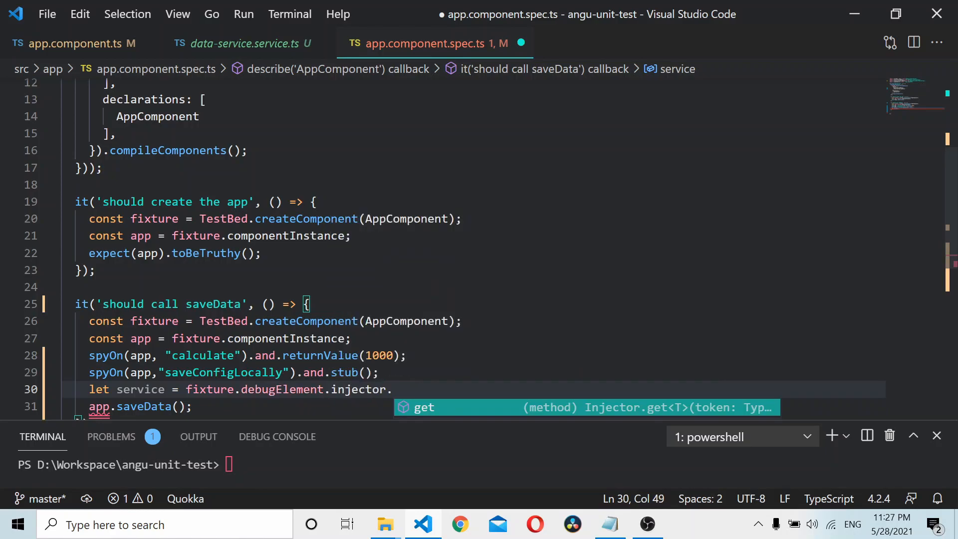
{"action": "type", "text": "get(\"\")"}
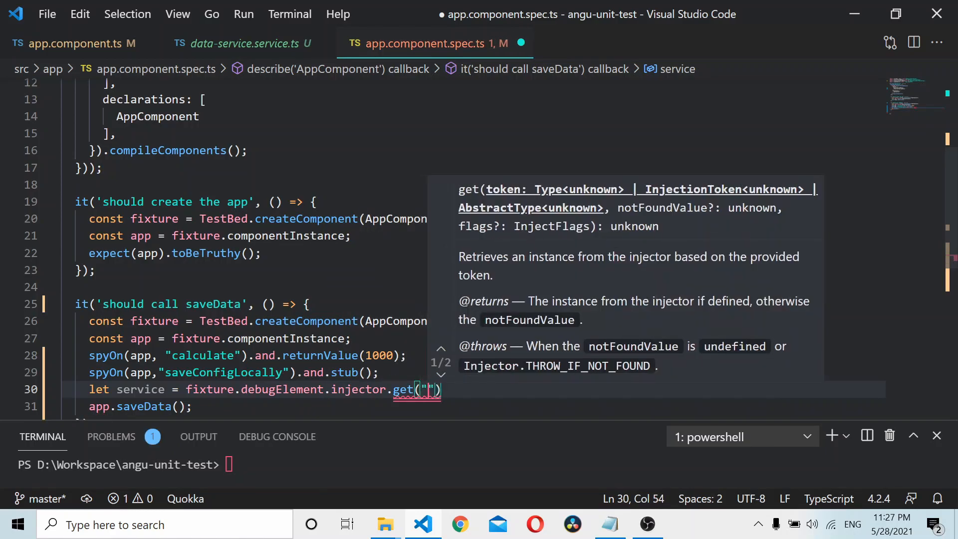
{"action": "left_click", "coordinate": [440, 375]}
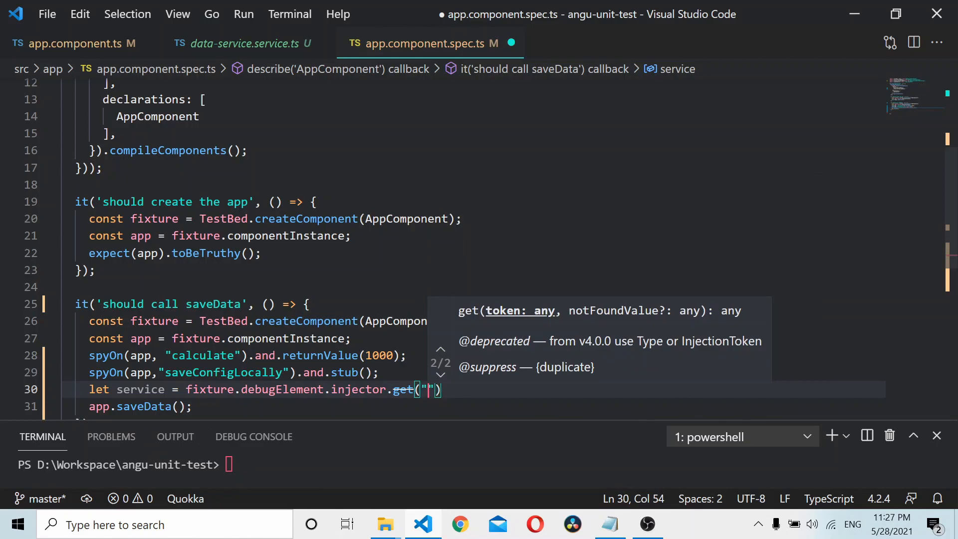
{"action": "key", "text": "Backspace"}
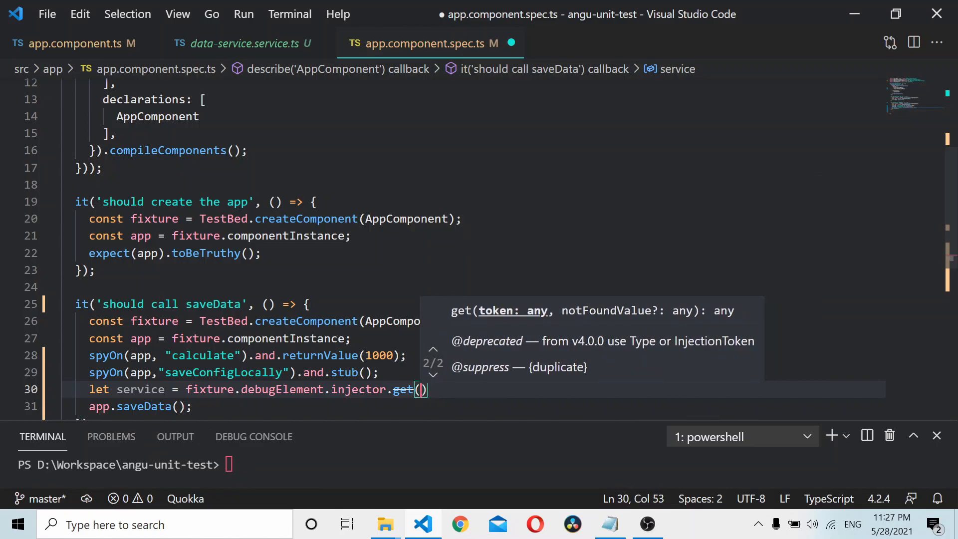
{"action": "type", "text": "DataServiceService"}
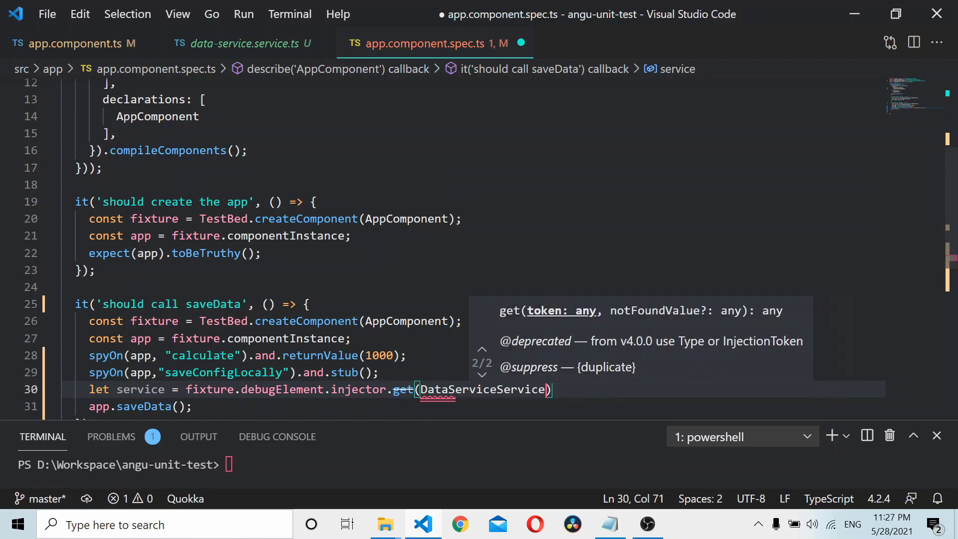
{"action": "type", "text": ";"}
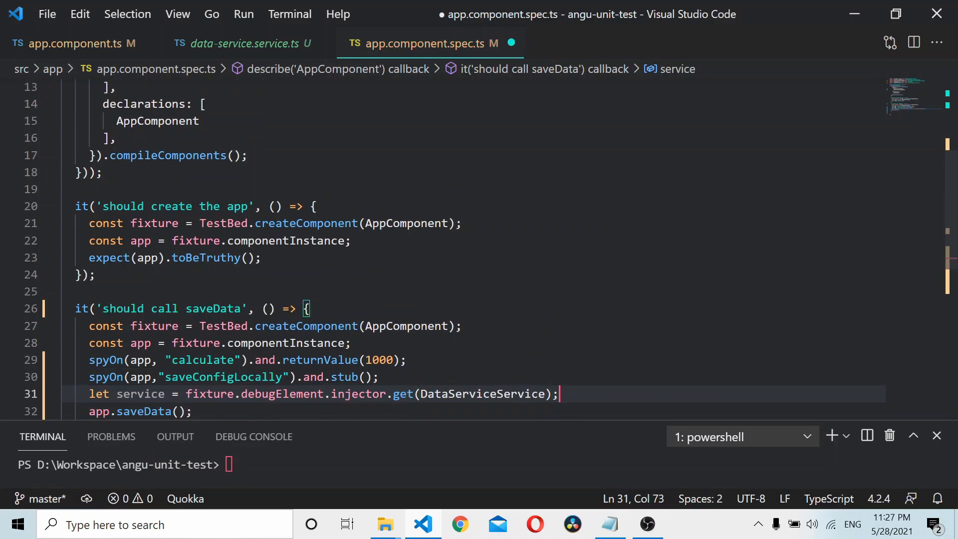
{"action": "type", "text": "spyOn("}
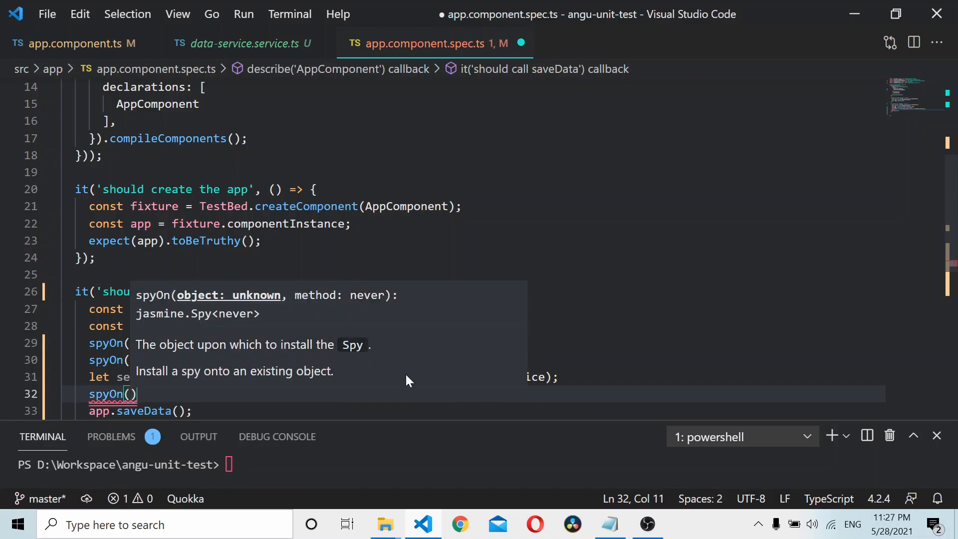
Step: Spy on service.saveConfigData using and.callFake with an empty arrow function
{"action": "type", "text": "service,\""}
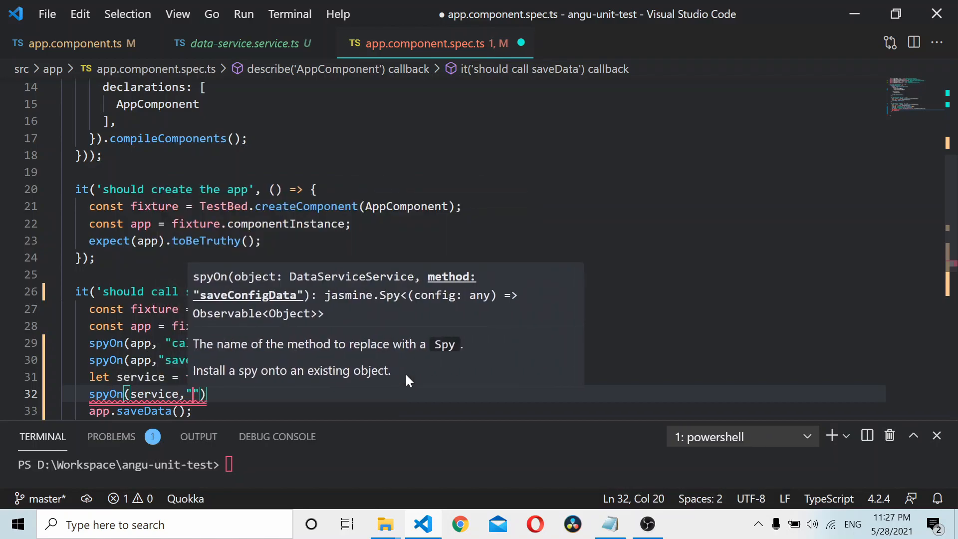
{"action": "type", "text": "saveConfigData"}
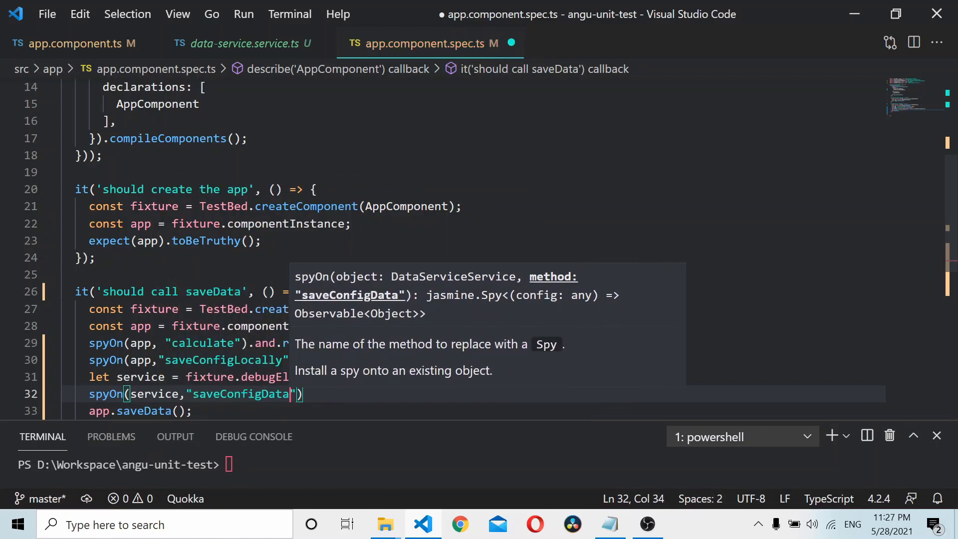
{"action": "left_click", "coordinate": [242, 43]}
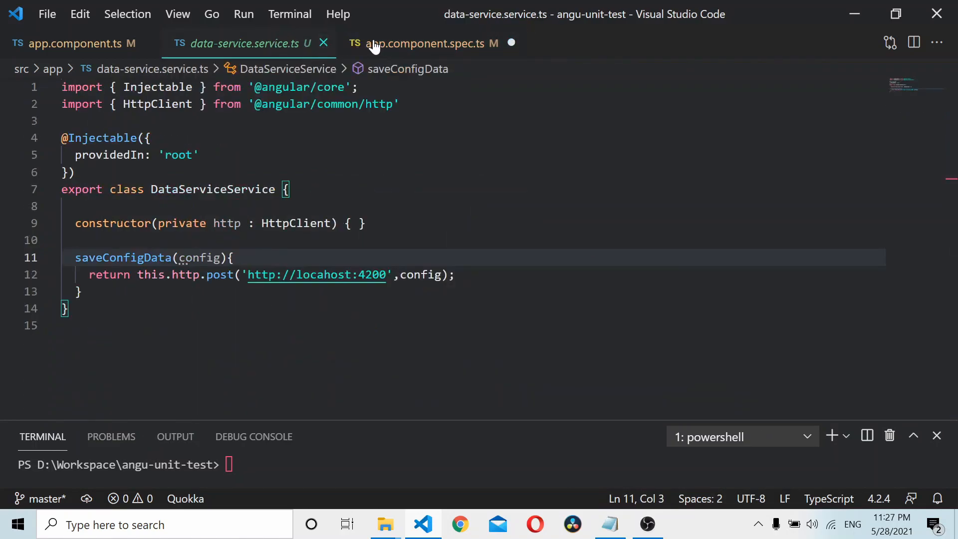
{"action": "left_click", "coordinate": [424, 44]}
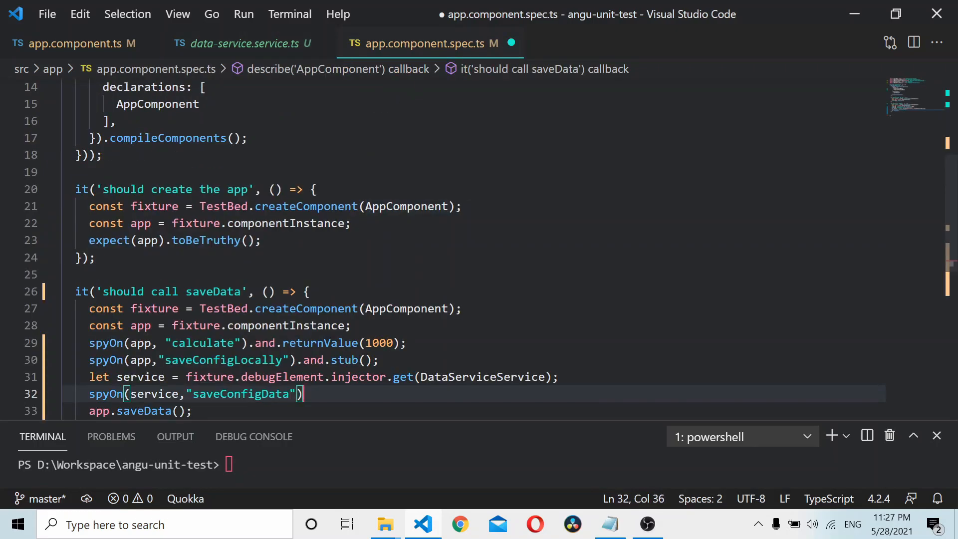
{"action": "type", "text": ".and."}
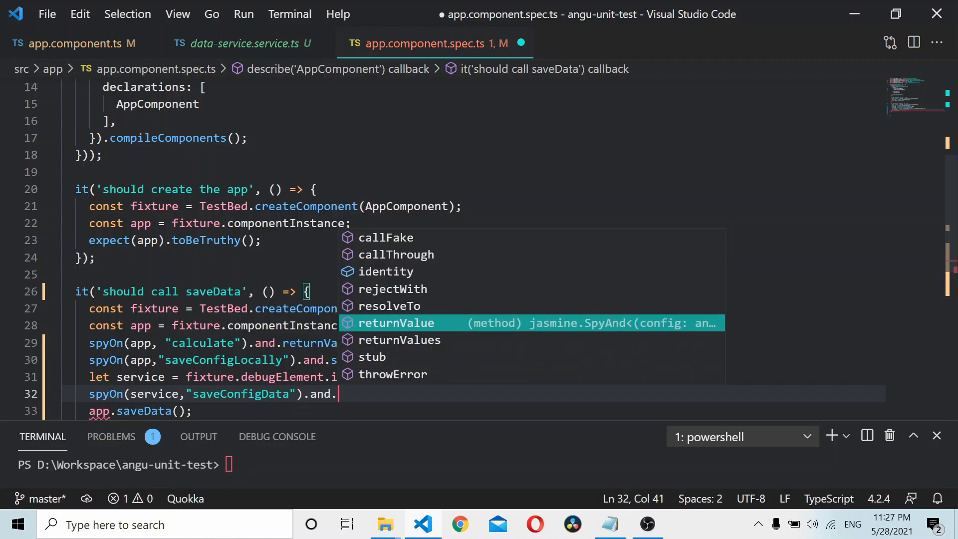
{"action": "key", "text": "Down"}
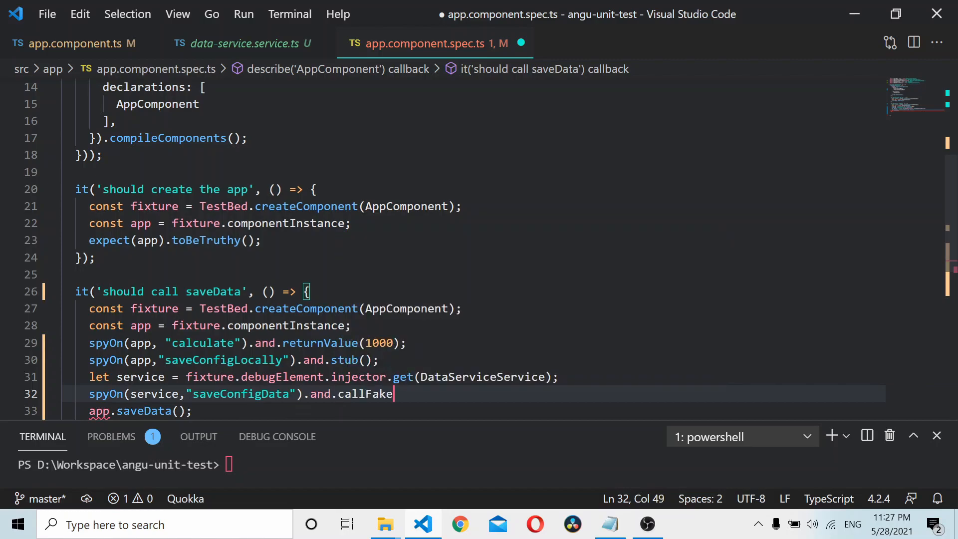
{"action": "type", "text": "("}
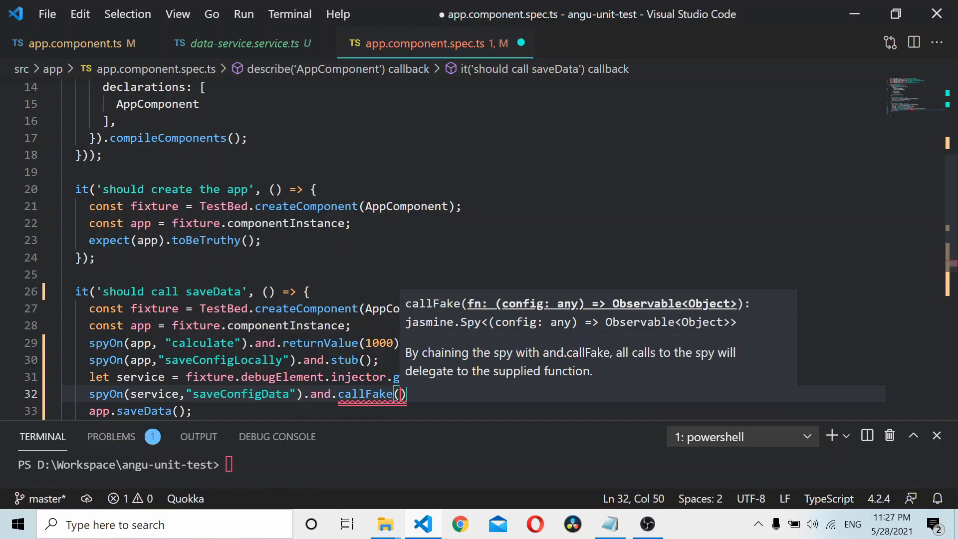
{"action": "type", "text": "() ="}
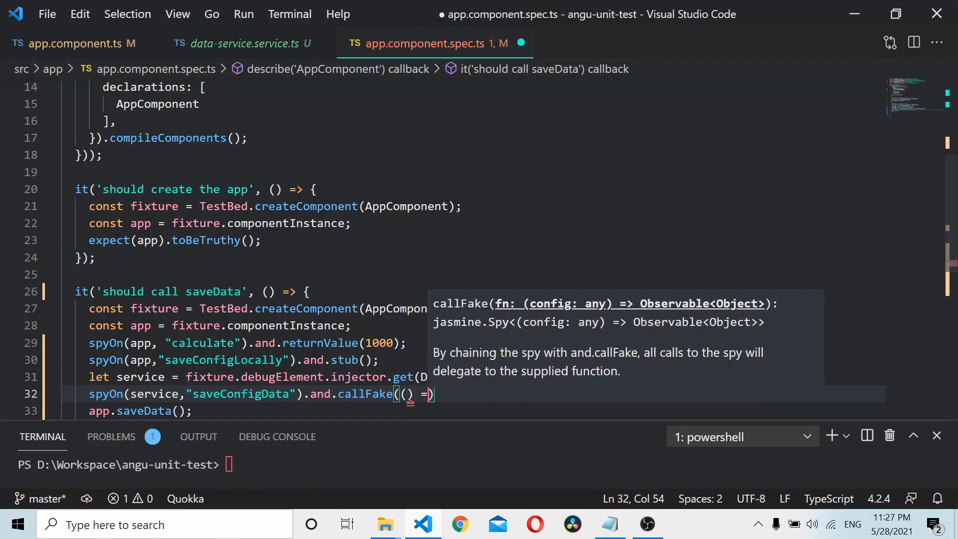
{"action": "type", "text": "{"}
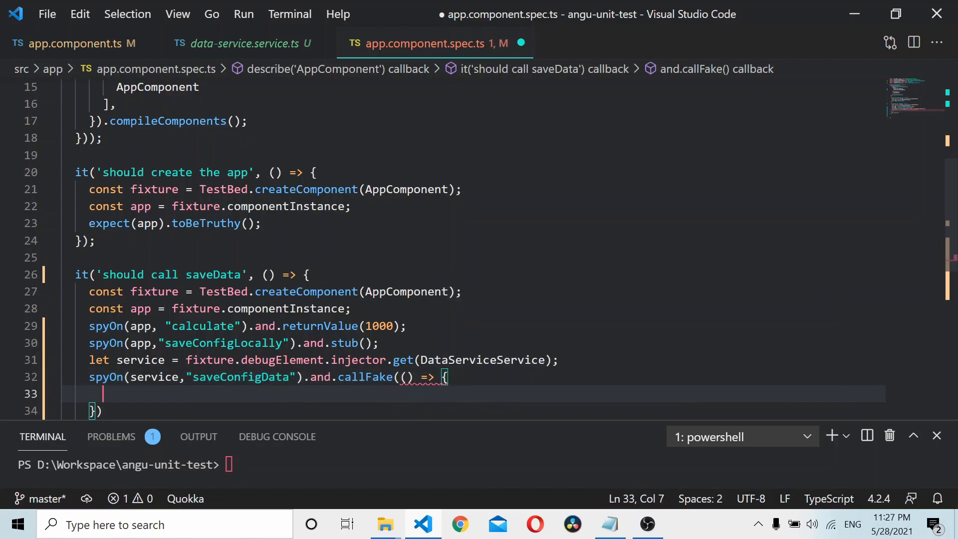
Step: Make the fake return of({'statusCode': 200}), then add app.saveData();
{"action": "type", "text": "return of();"}
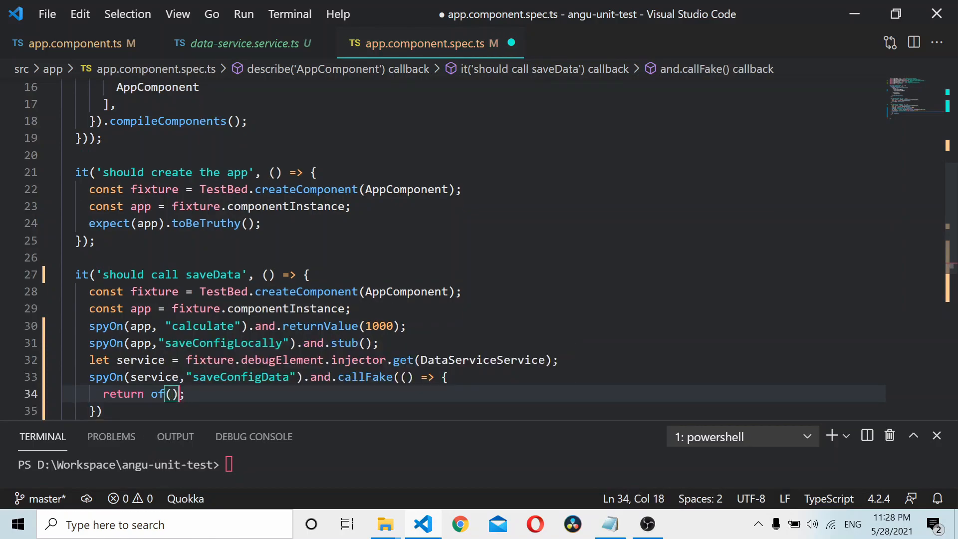
{"action": "type", "text": "{"}
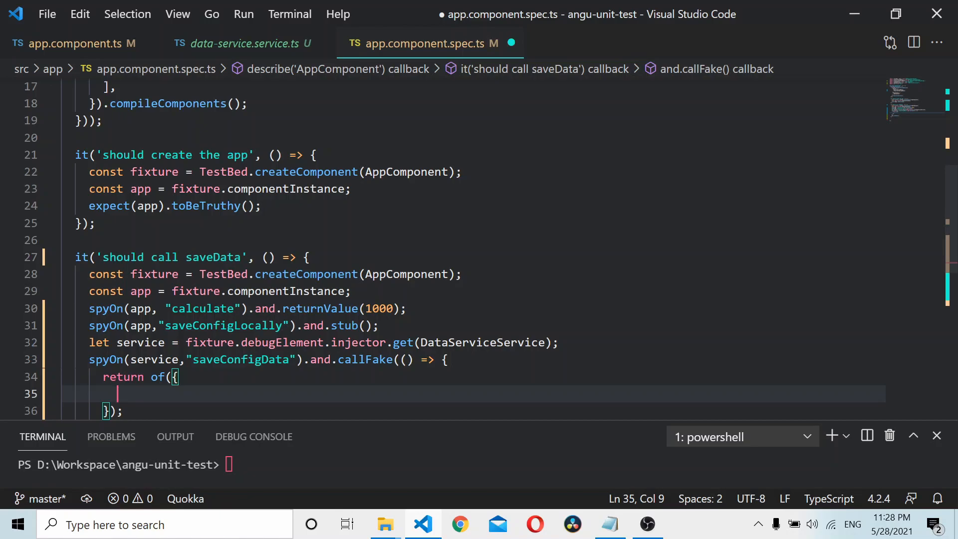
{"action": "type", "text": "\"message\""}
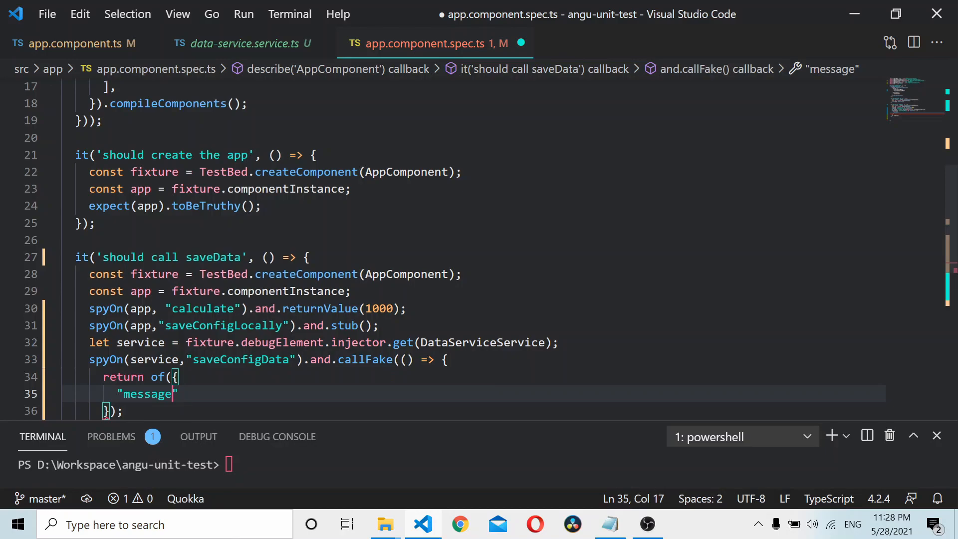
{"action": "type", "text": "status\""}
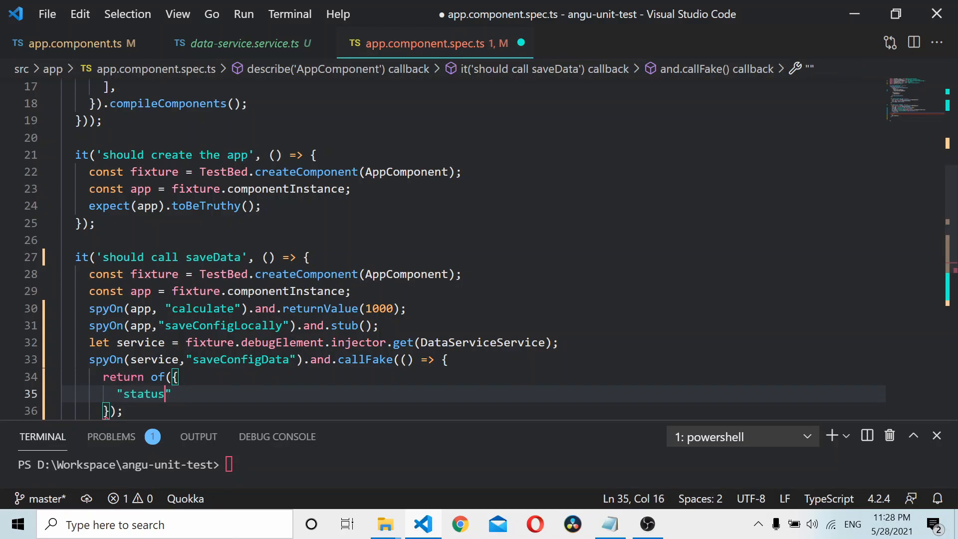
{"action": "type", "text": "Code\""}
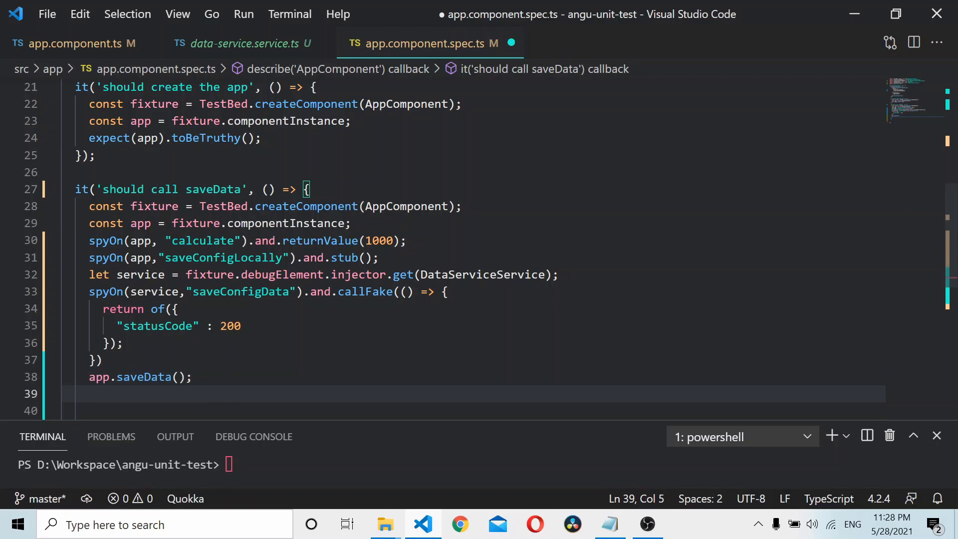
{"action": "type", "text": "app.data"}
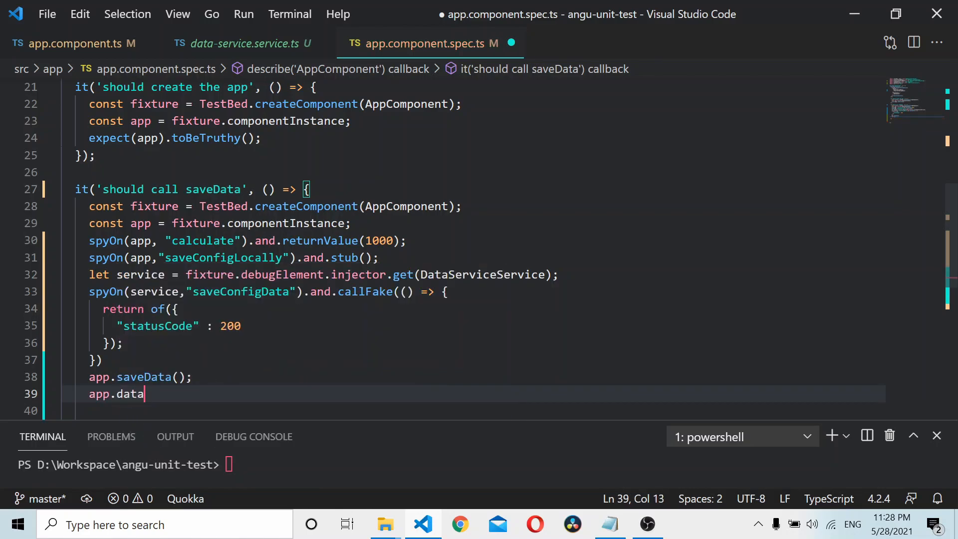
Step: Add expect(app.data).toEqual({'statusCode': 200}); and save the spec
{"action": "type", "text": "expect("}
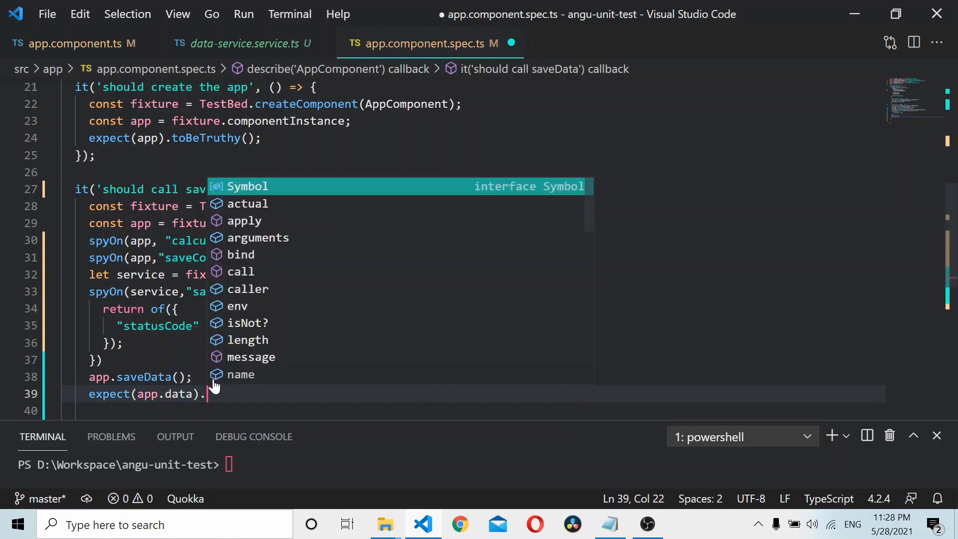
{"action": "type", "text": "toEqual"}
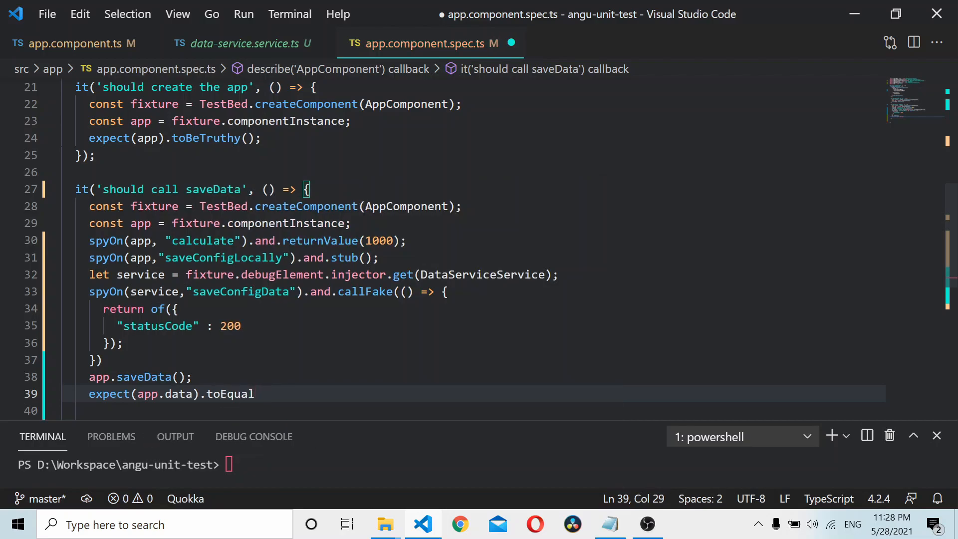
{"action": "type", "text": "("}
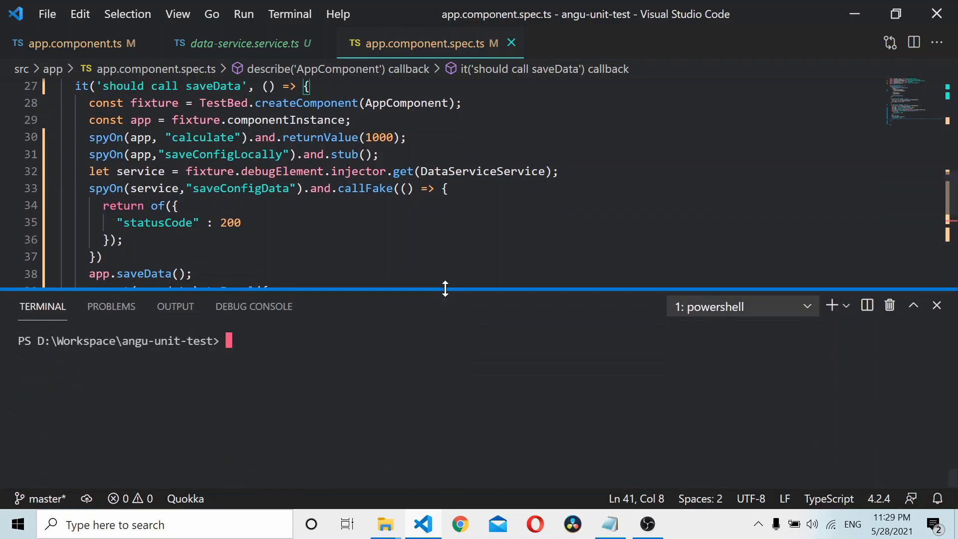
Step: Run 'ng test --code-coverage' and verify 2 of 2 specs pass with 80% statement coverage
{"action": "type", "text": "ng test --code-coverage"}
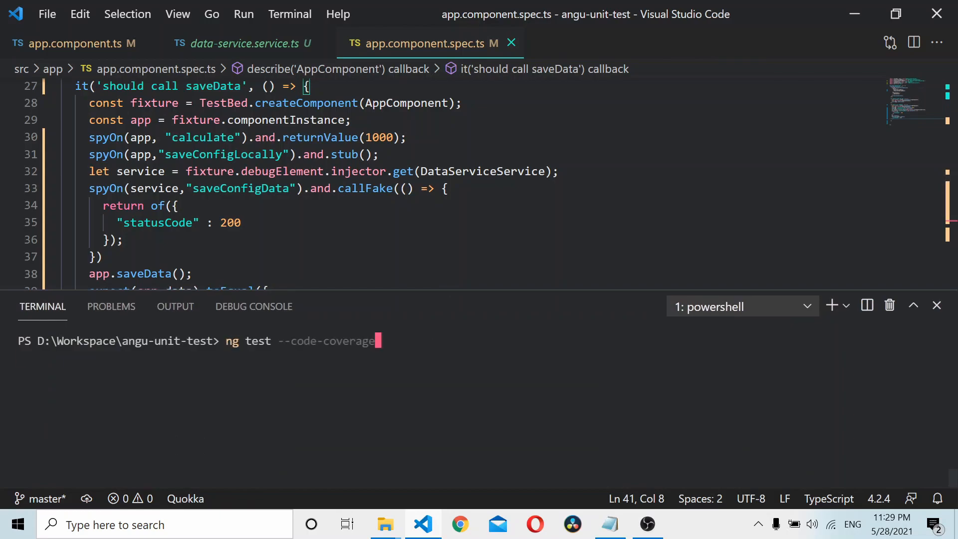
{"action": "key", "text": "Enter"}
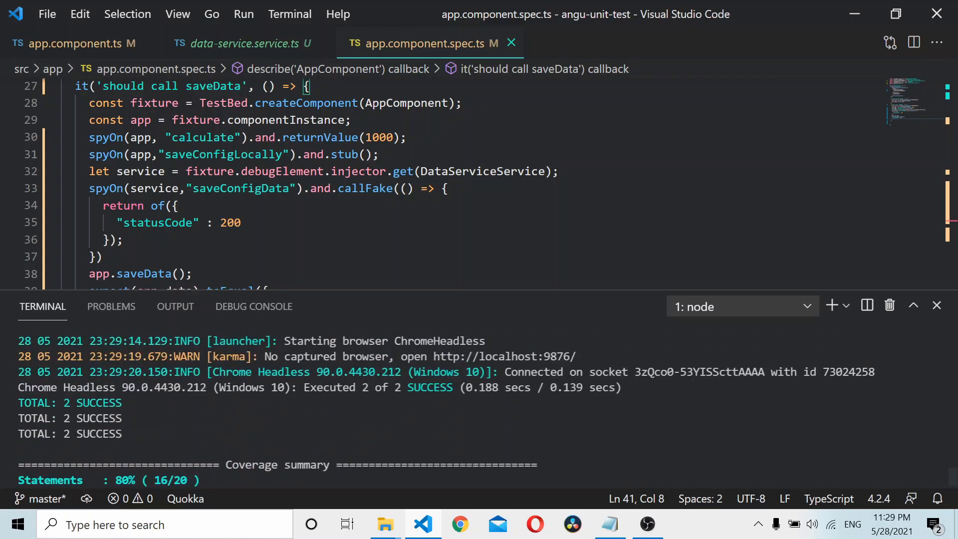
{"action": "scroll", "scroll_direction": "down", "scroll_amount": 3}
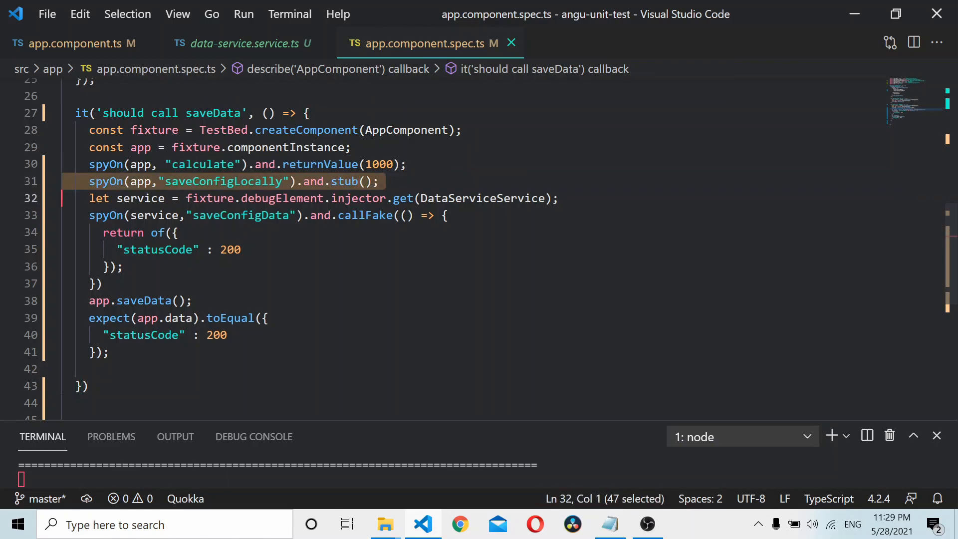
{"action": "left_click_drag", "start_coordinate": [90, 198], "coordinate": [103, 283]}
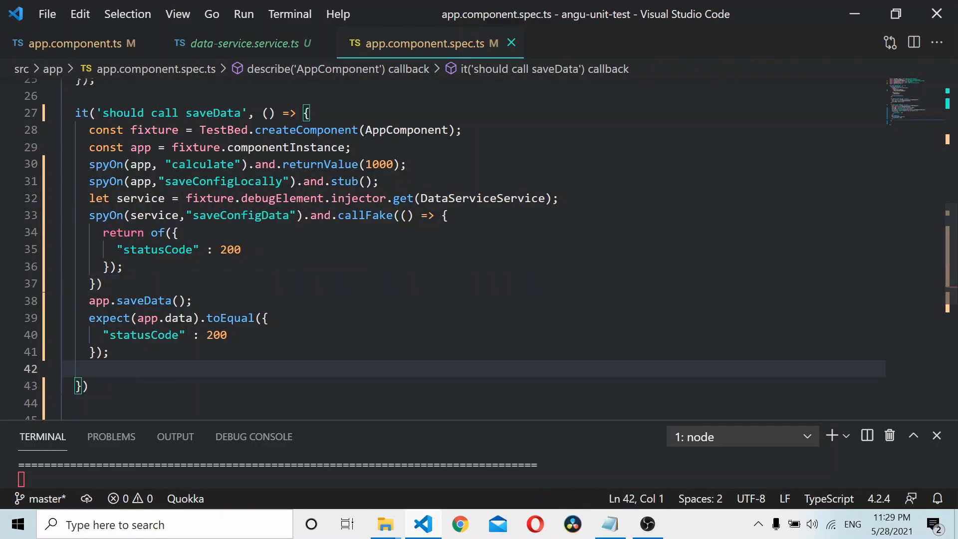
{"action": "left_click_drag", "start_coordinate": [467, 421], "coordinate": [468, 321]}
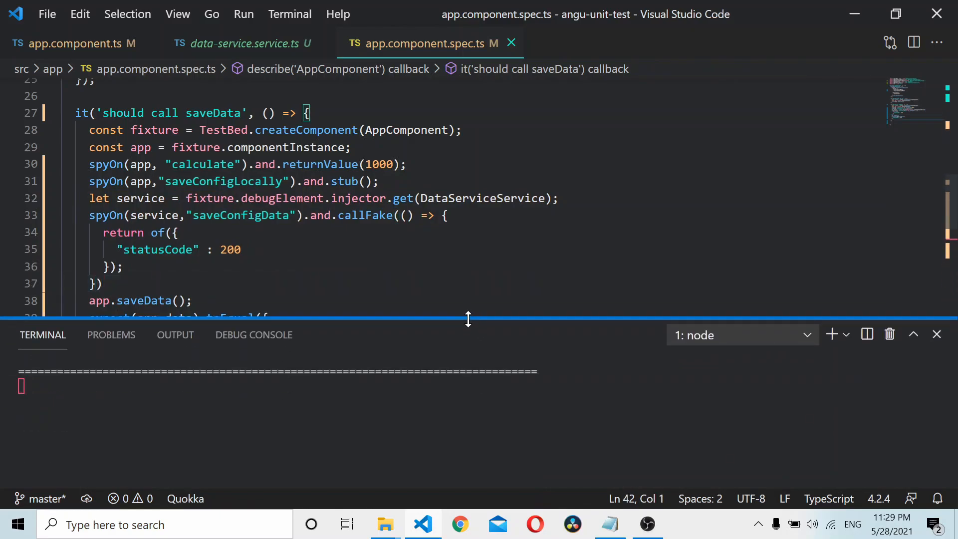
{"action": "left_click", "coordinate": [98, 283]}
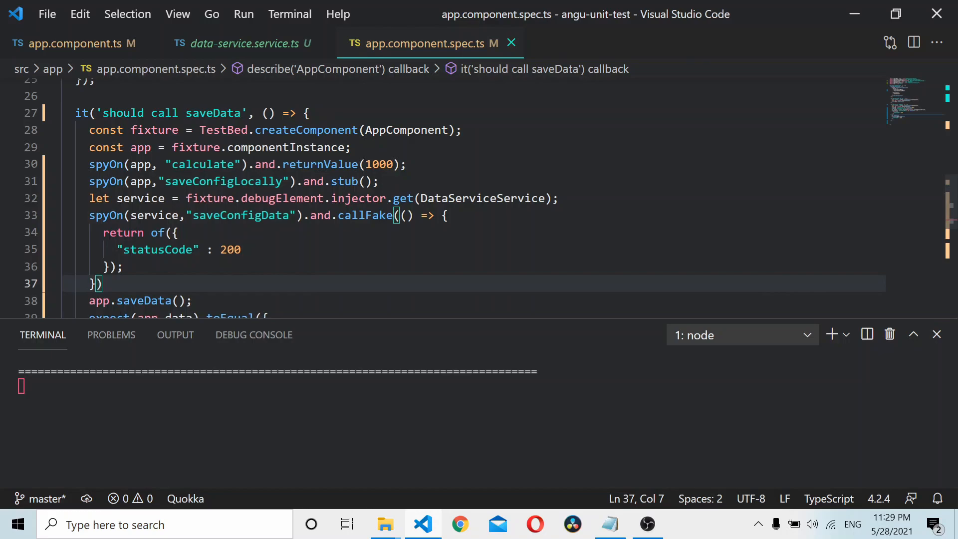